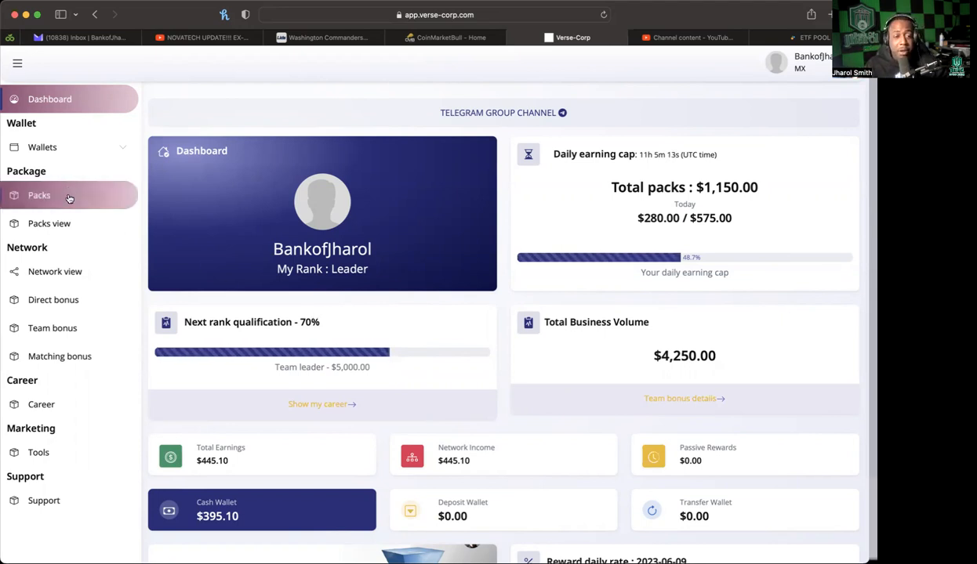
# Show the purchased packs: three Pack 50 and one Pack 1000, all active.
pyautogui.click(39, 195)
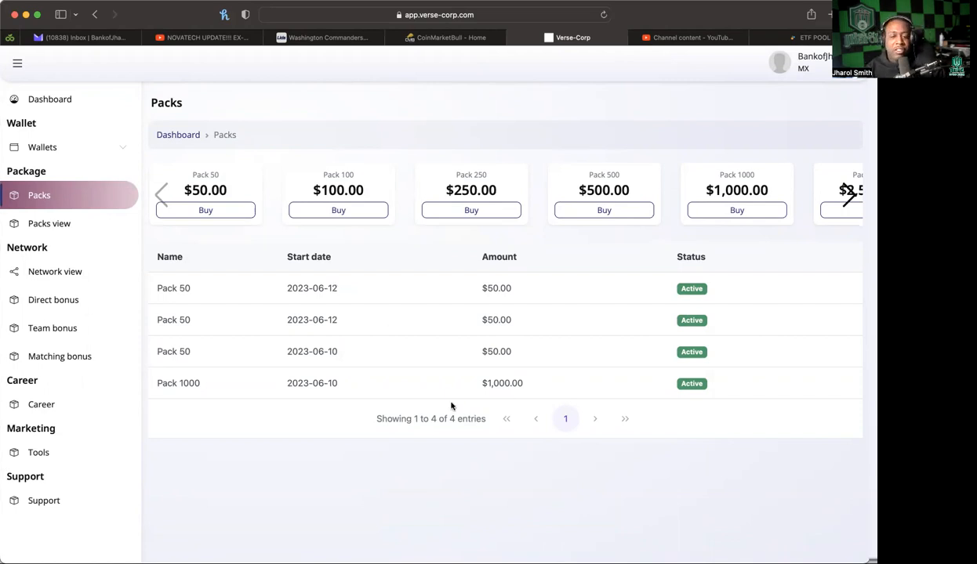
pyautogui.moveTo(457, 354)
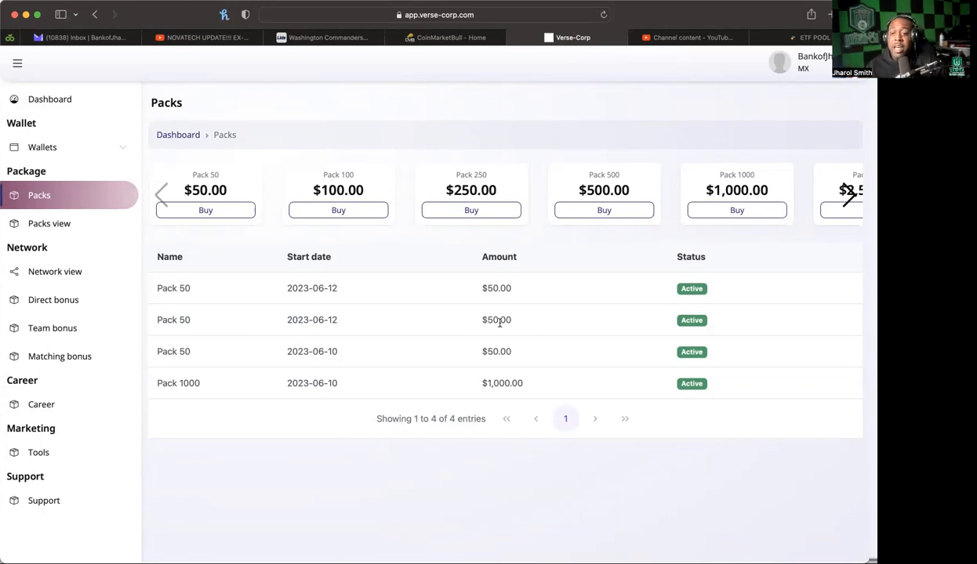
pyautogui.moveTo(344, 298)
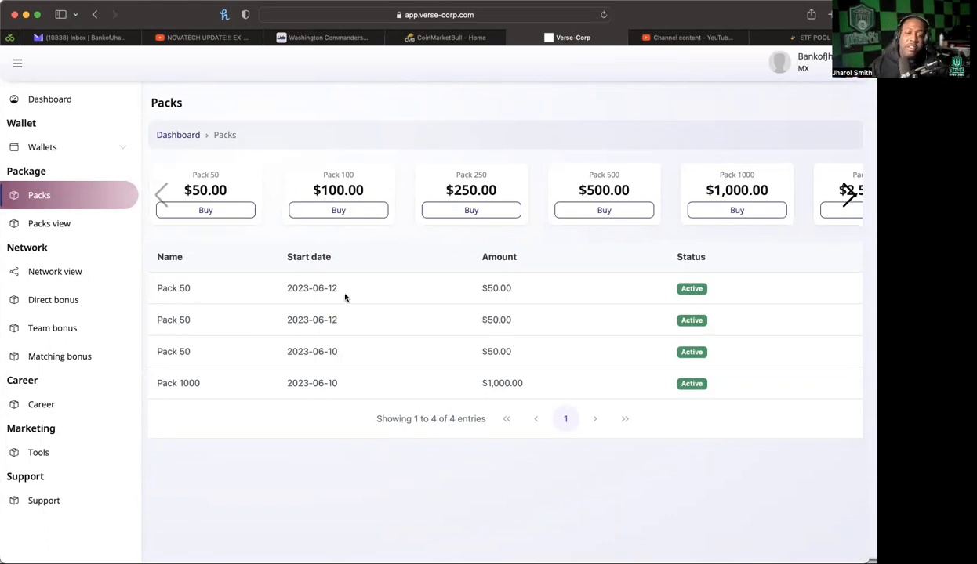
pyautogui.moveTo(234, 307)
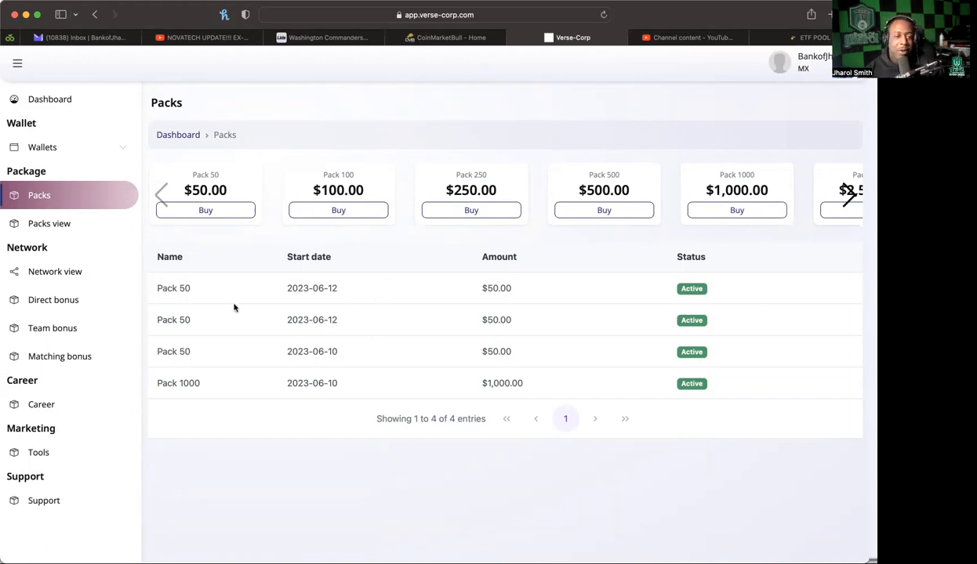
pyautogui.moveTo(55, 271)
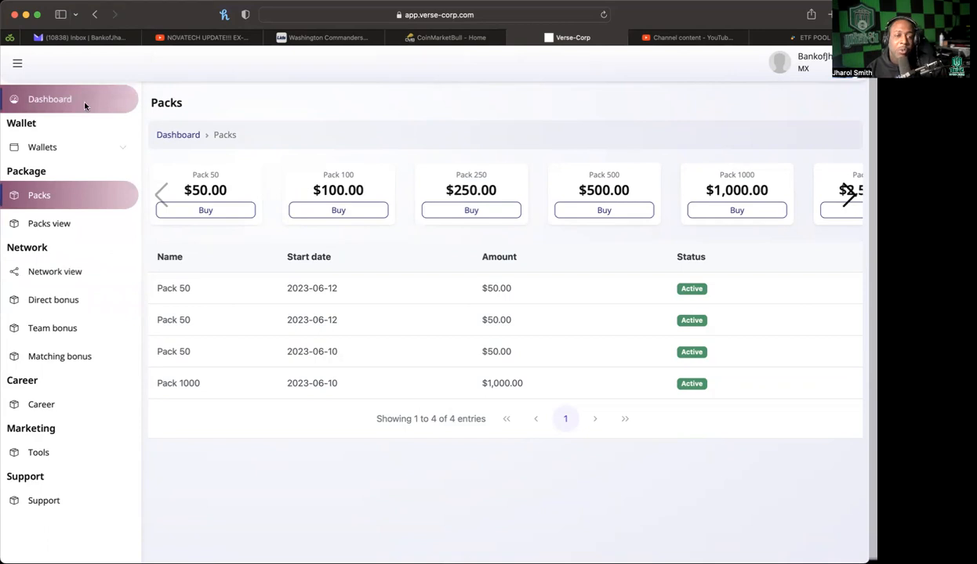
# Go back to the dashboard with $1,150.00 total packs and a $395.10 cash wallet.
pyautogui.click(50, 99)
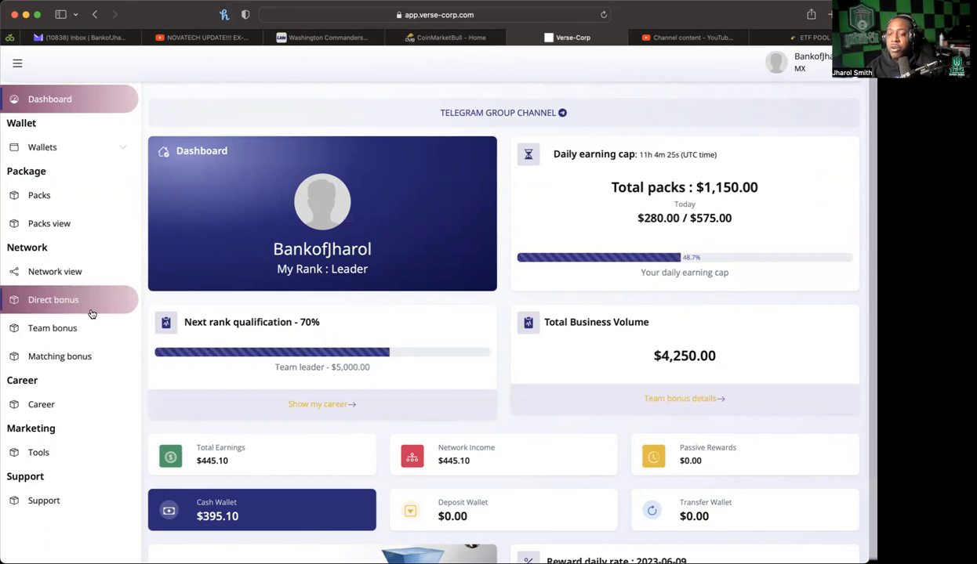
pyautogui.moveTo(88, 293)
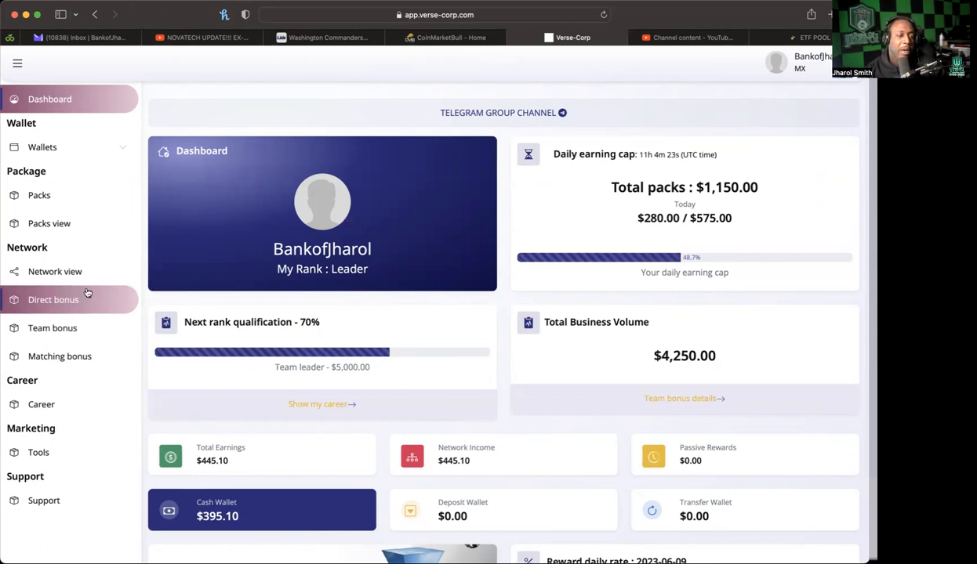
# Review the Career Detail ranks from Starter to President director, with Team leader in progress.
pyautogui.click(41, 404)
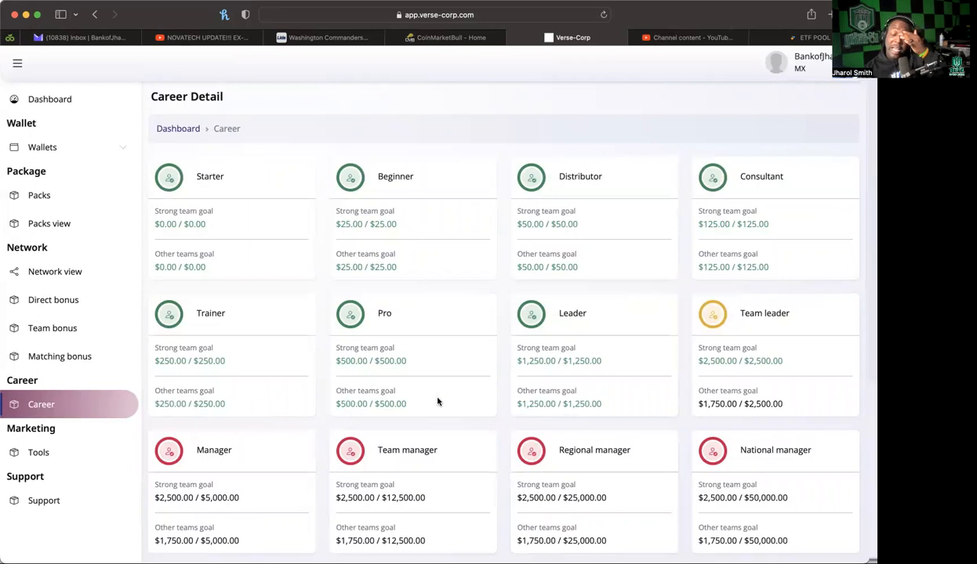
pyautogui.moveTo(725, 338)
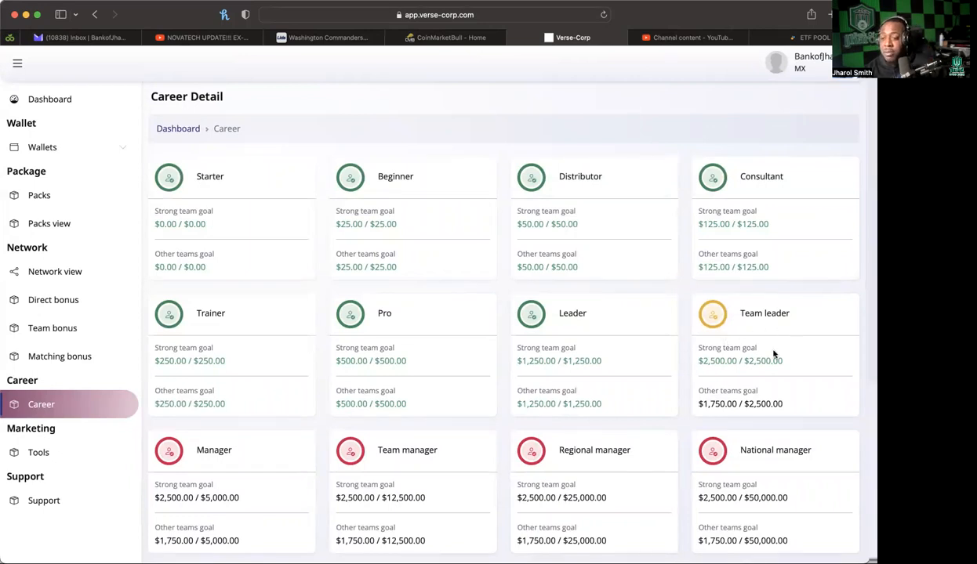
pyautogui.scroll(-3)
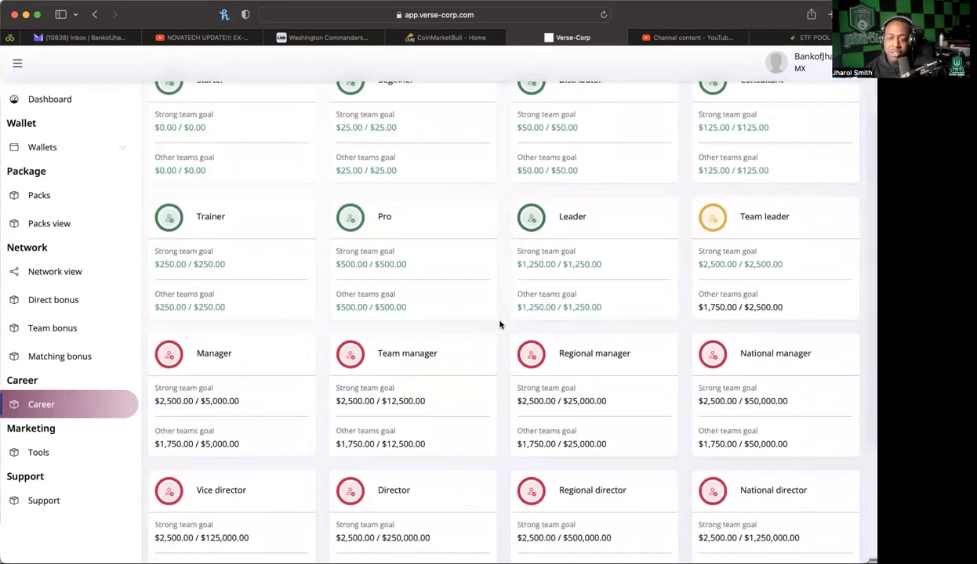
pyautogui.scroll(-3)
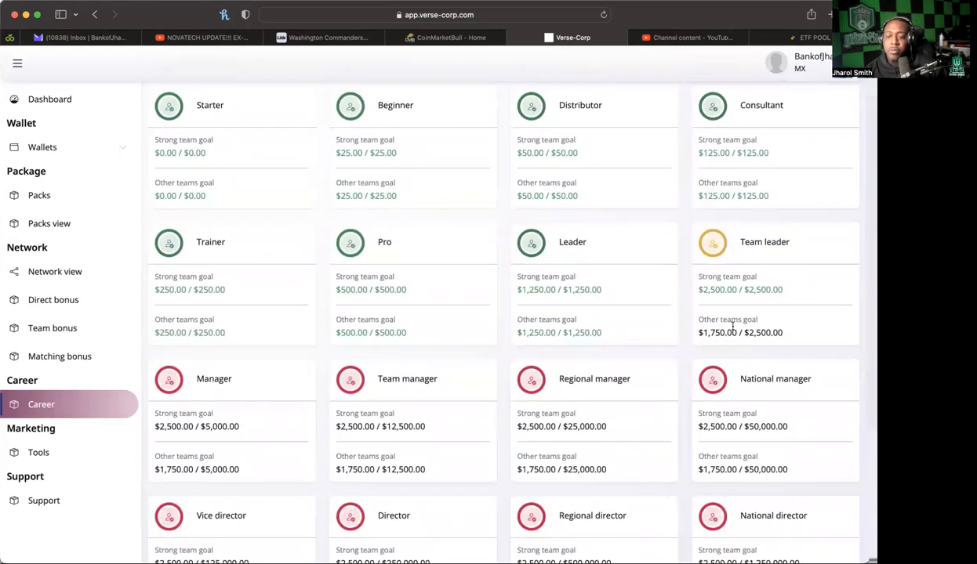
pyautogui.moveTo(698, 291)
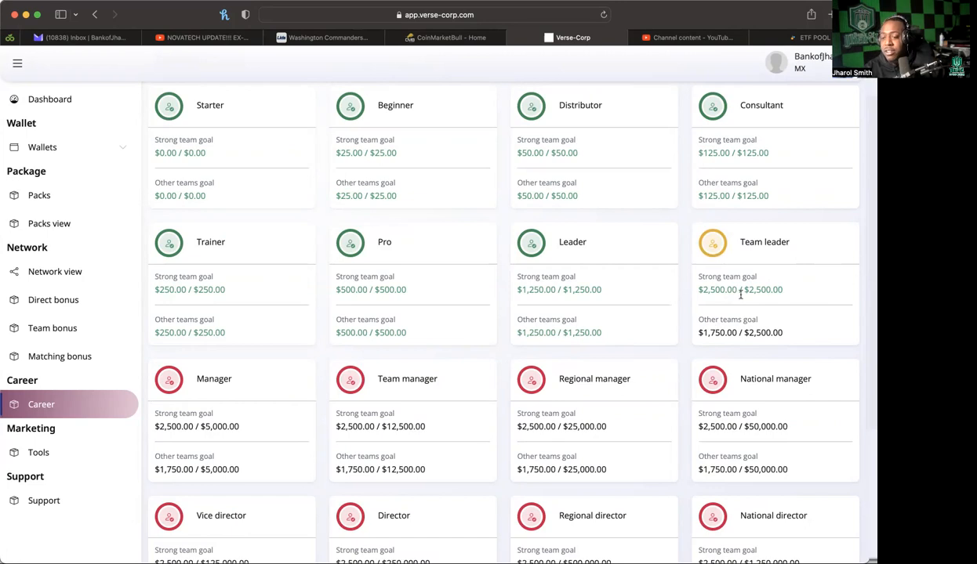
pyautogui.moveTo(279, 474)
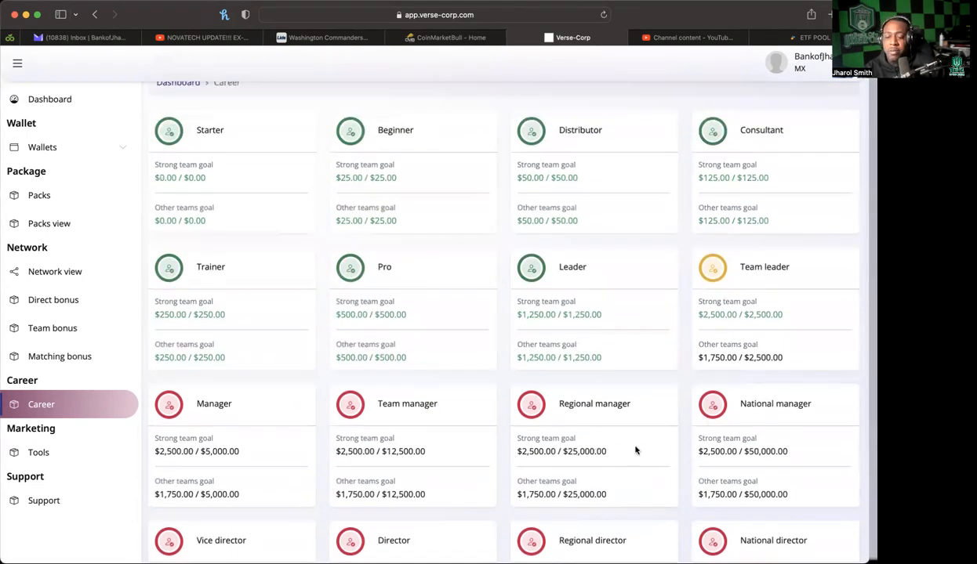
pyautogui.scroll(-3)
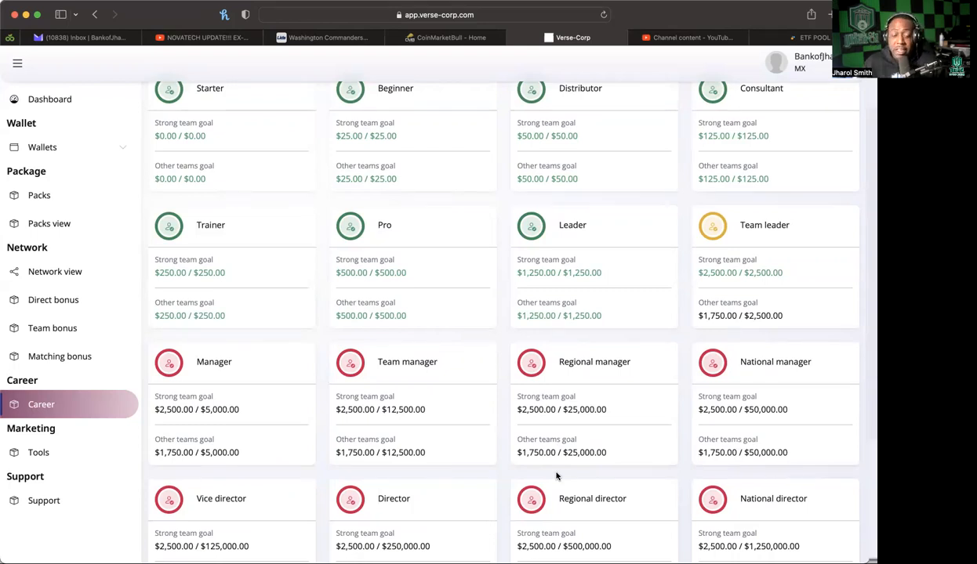
pyautogui.moveTo(677, 337)
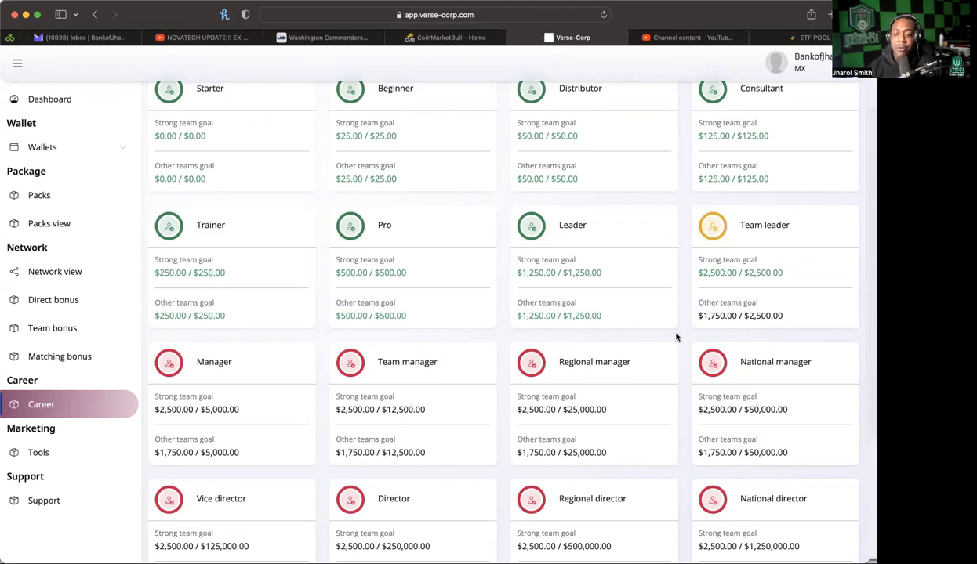
pyautogui.moveTo(746, 296)
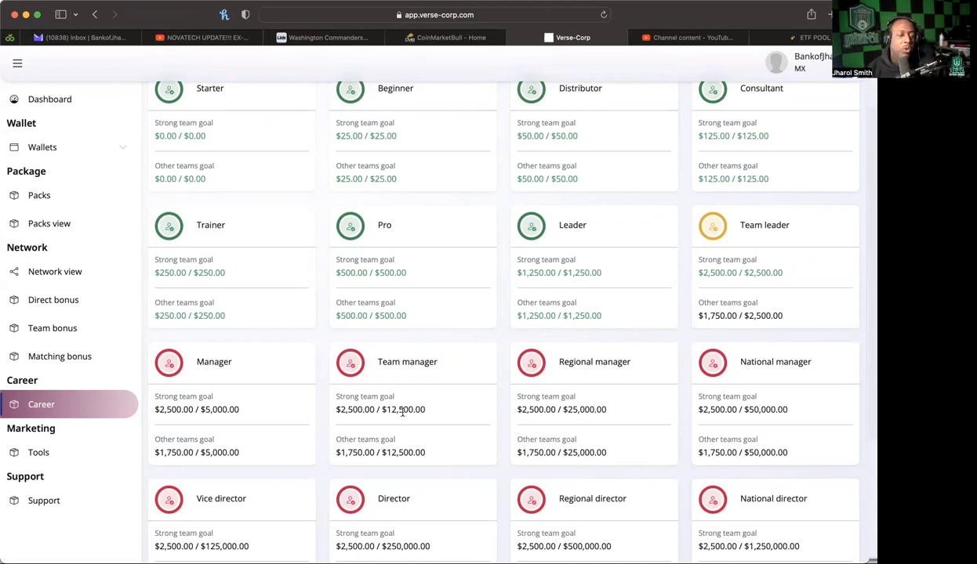
pyautogui.scroll(-3)
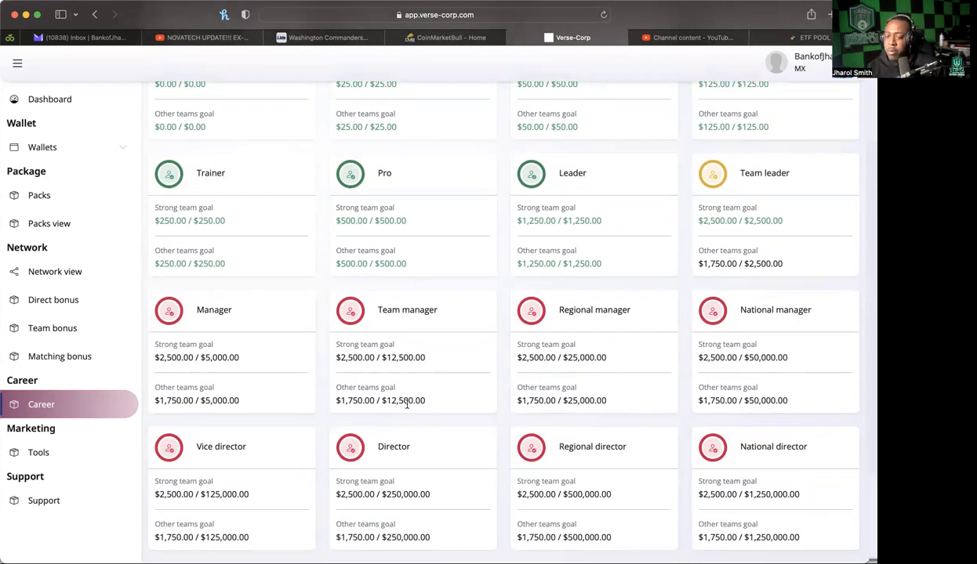
pyautogui.scroll(-3)
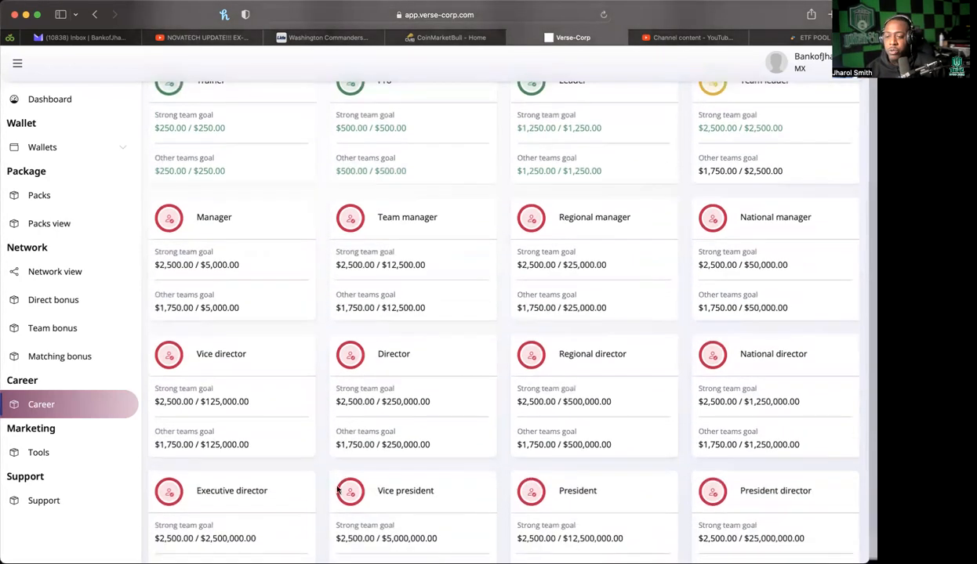
pyautogui.scroll(-3)
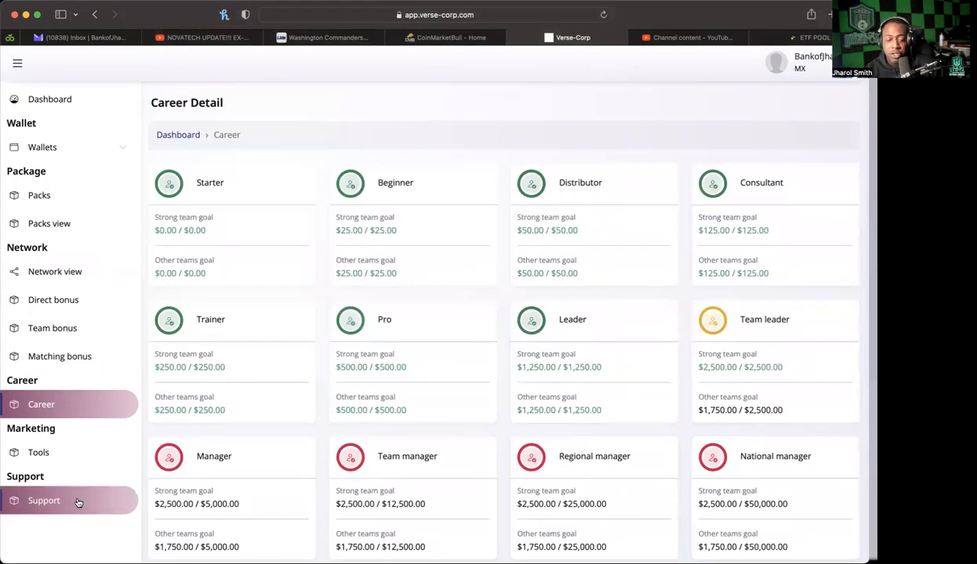
# Show the support page with technical, general and Telegram contact details.
pyautogui.click(44, 500)
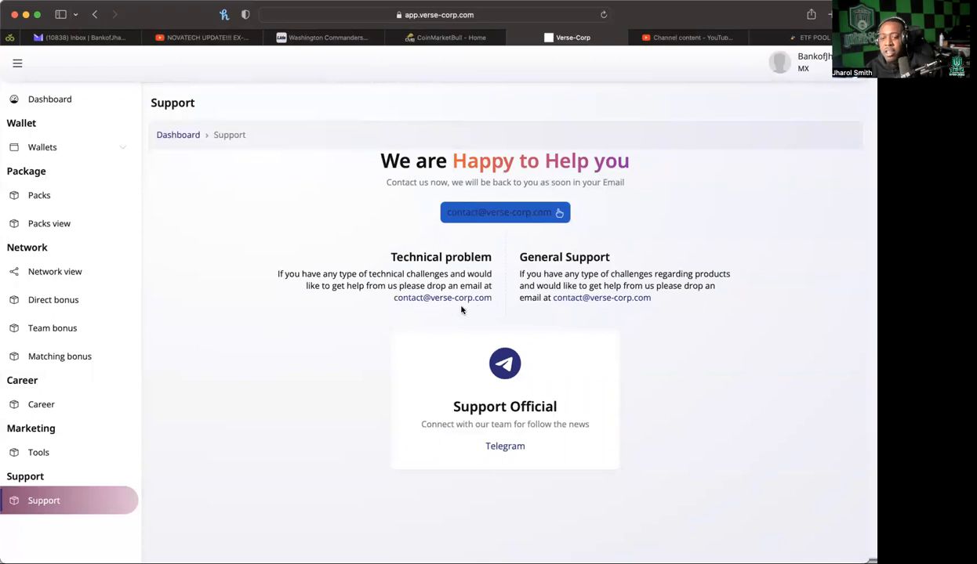
pyautogui.moveTo(619, 315)
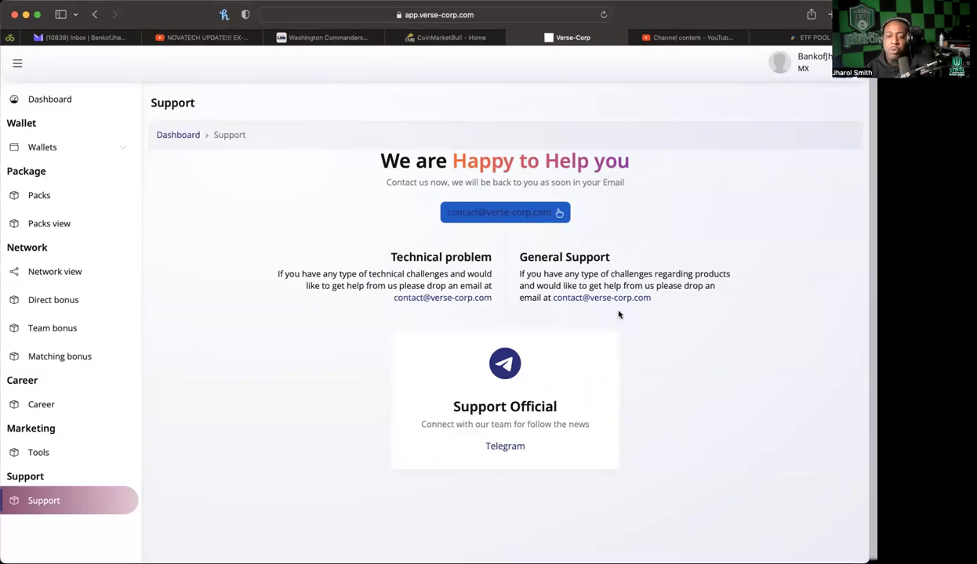
pyautogui.moveTo(268, 285)
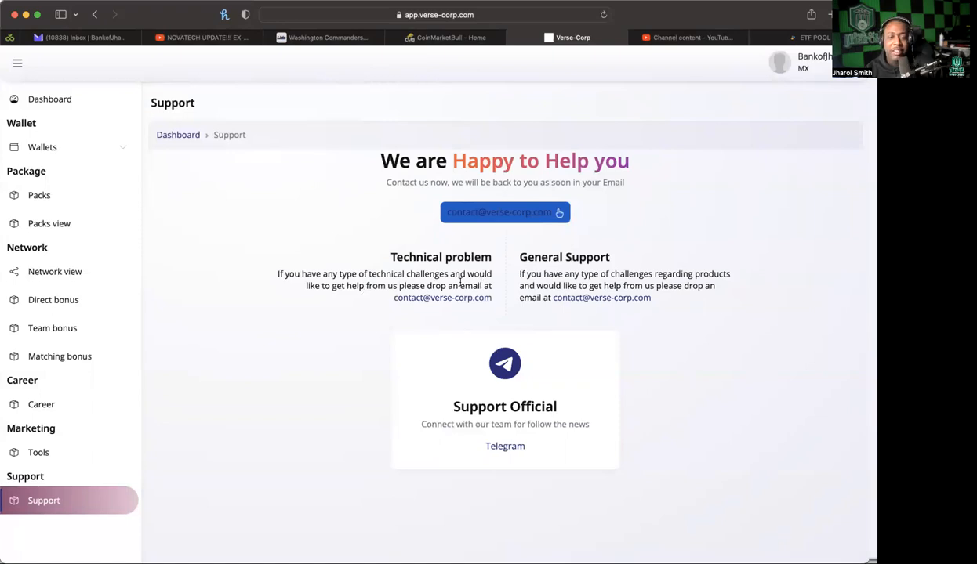
pyautogui.moveTo(494, 303)
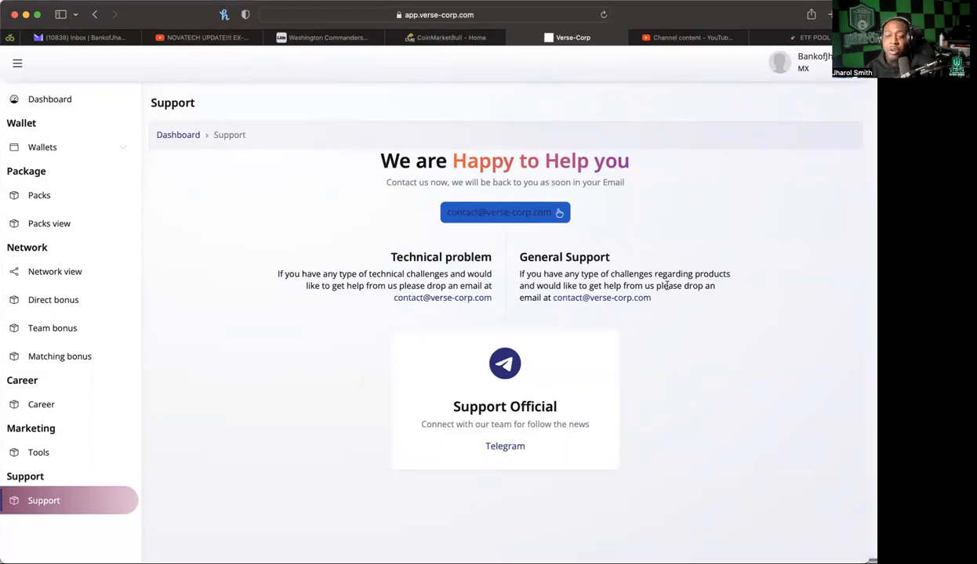
pyautogui.moveTo(662, 297)
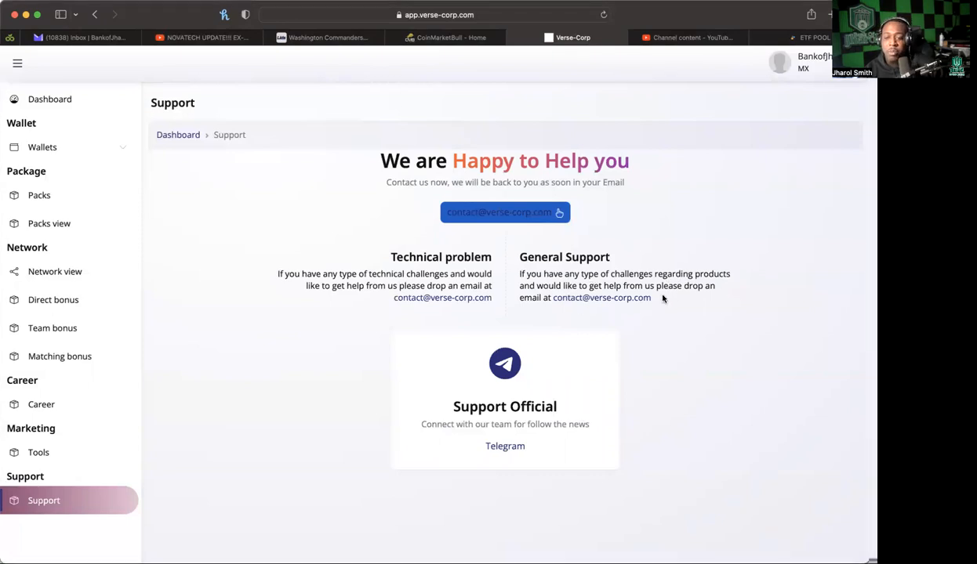
pyautogui.moveTo(157, 112)
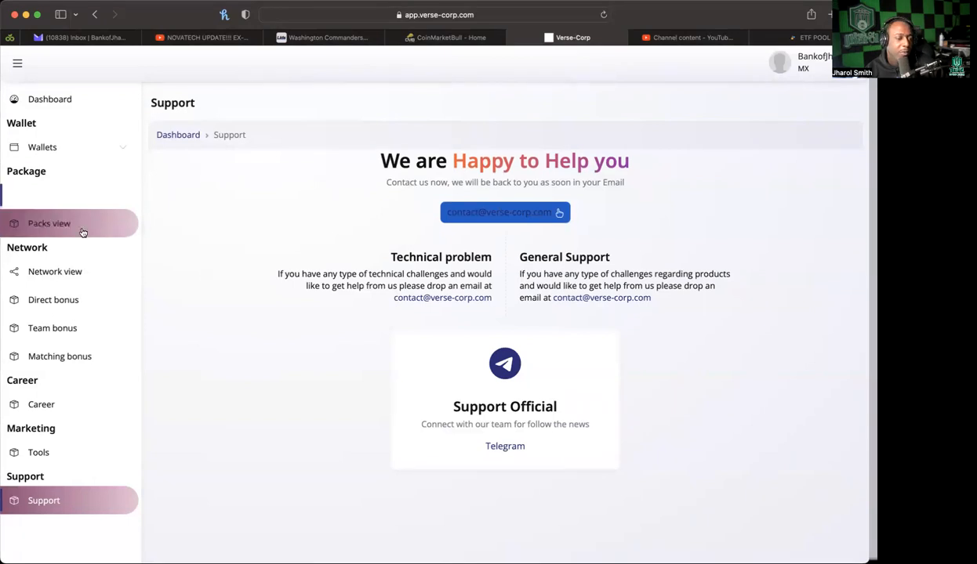
pyautogui.click(38, 452)
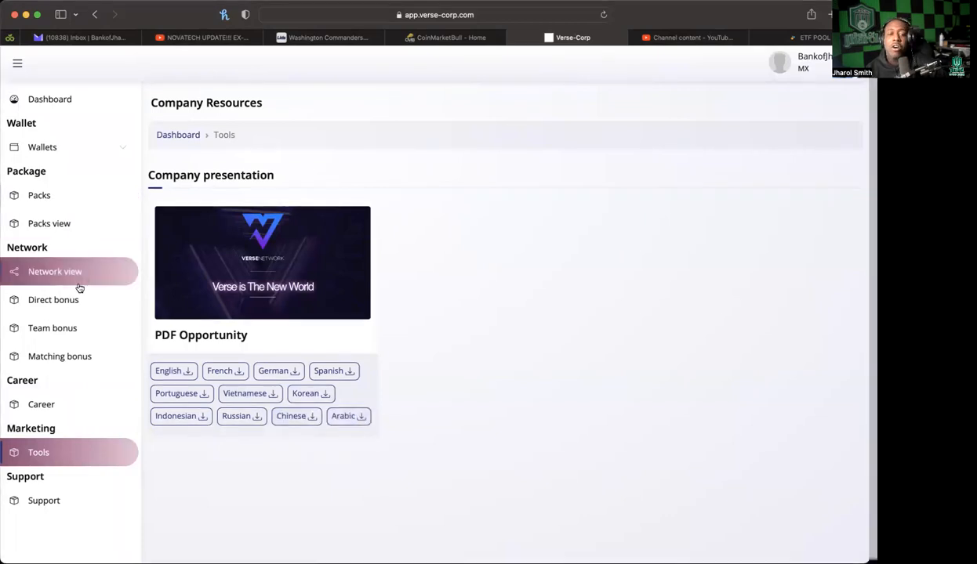
# Go back to the dashboard showing 70% next rank qualification and $4,250 business volume.
pyautogui.click(50, 99)
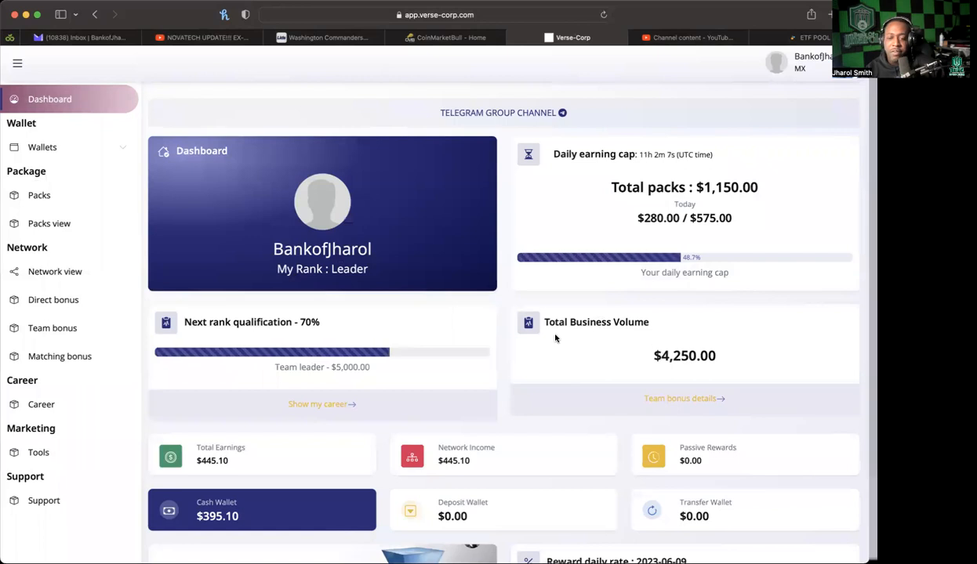
pyautogui.moveTo(405, 370)
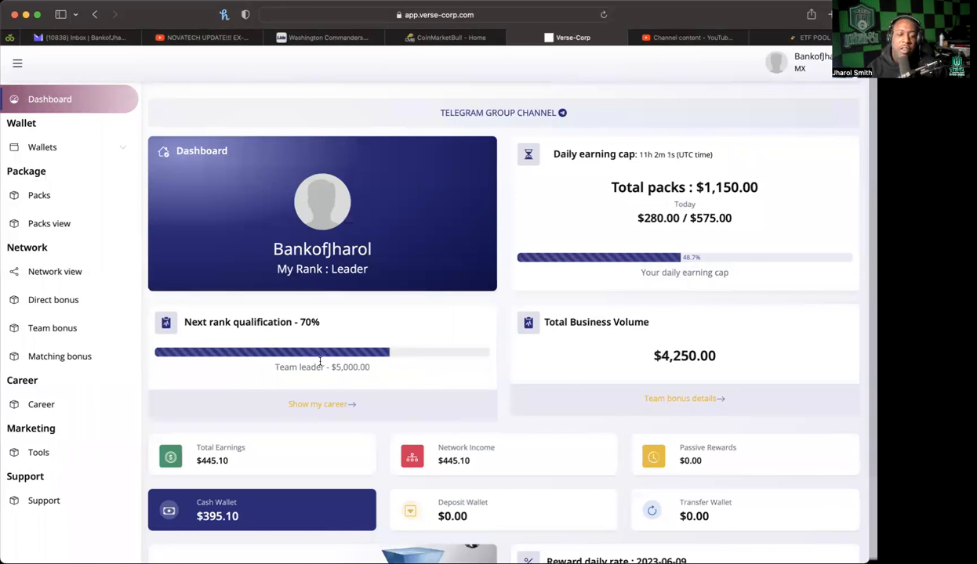
pyautogui.moveTo(390, 417)
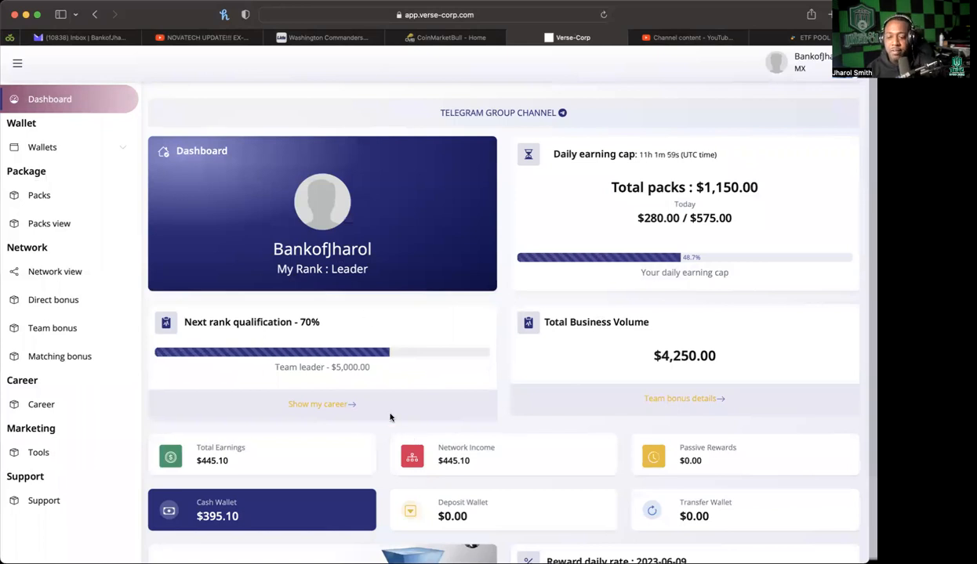
pyautogui.scroll(-3)
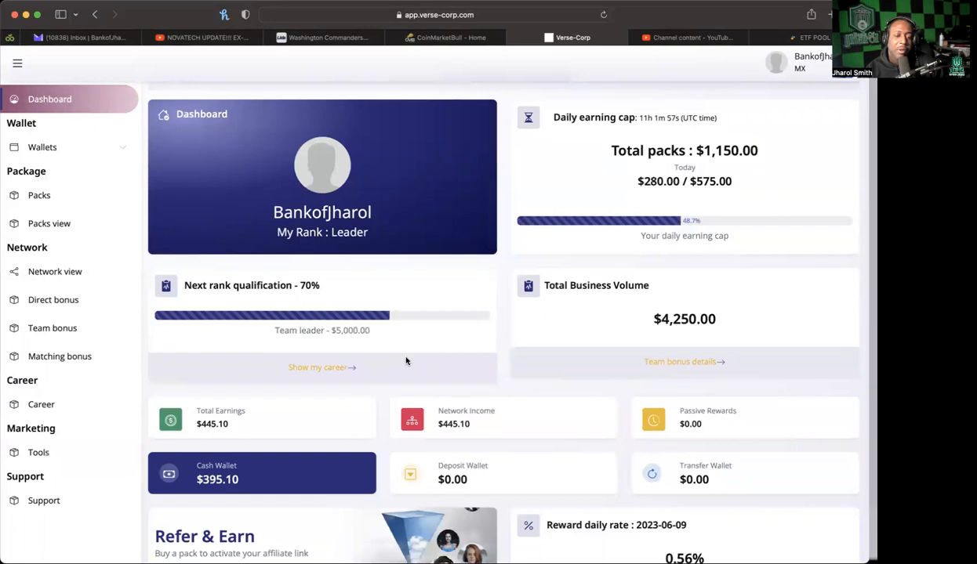
pyautogui.moveTo(746, 213)
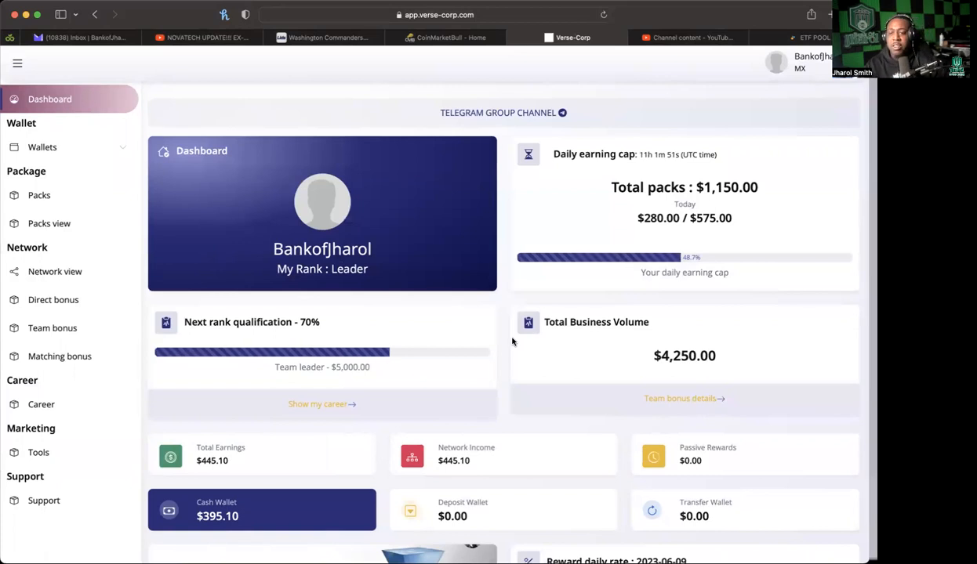
pyautogui.moveTo(679, 290)
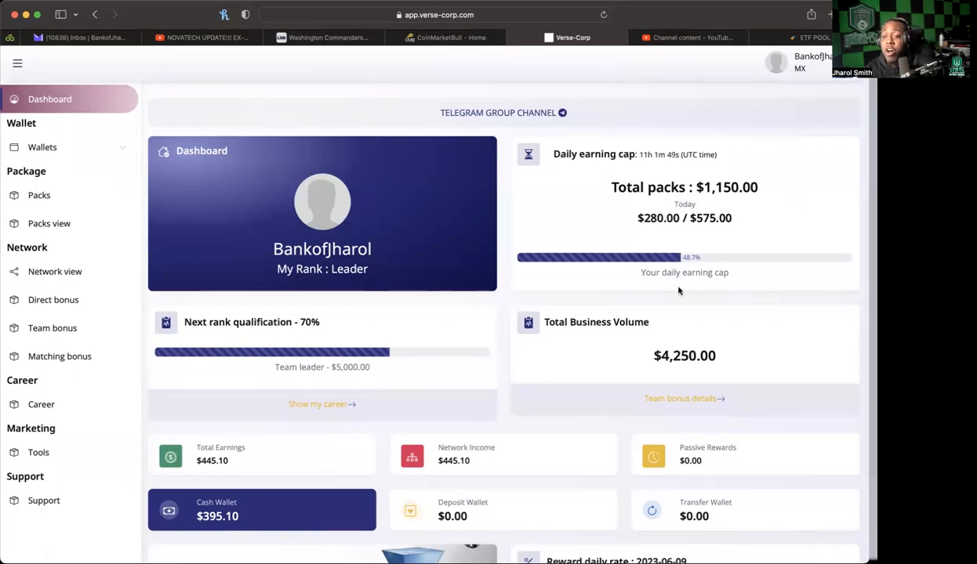
pyautogui.moveTo(765, 269)
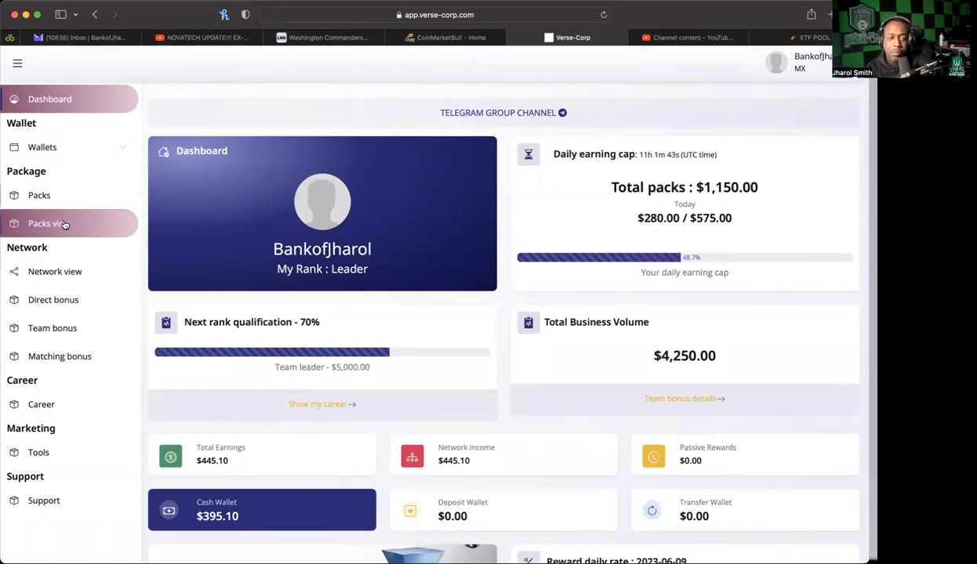
pyautogui.click(39, 195)
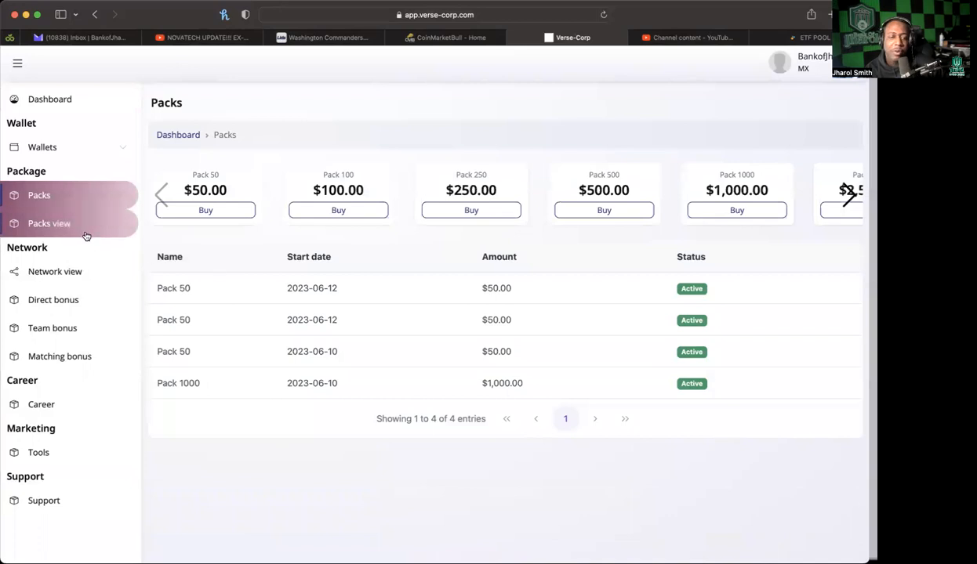
pyautogui.click(49, 223)
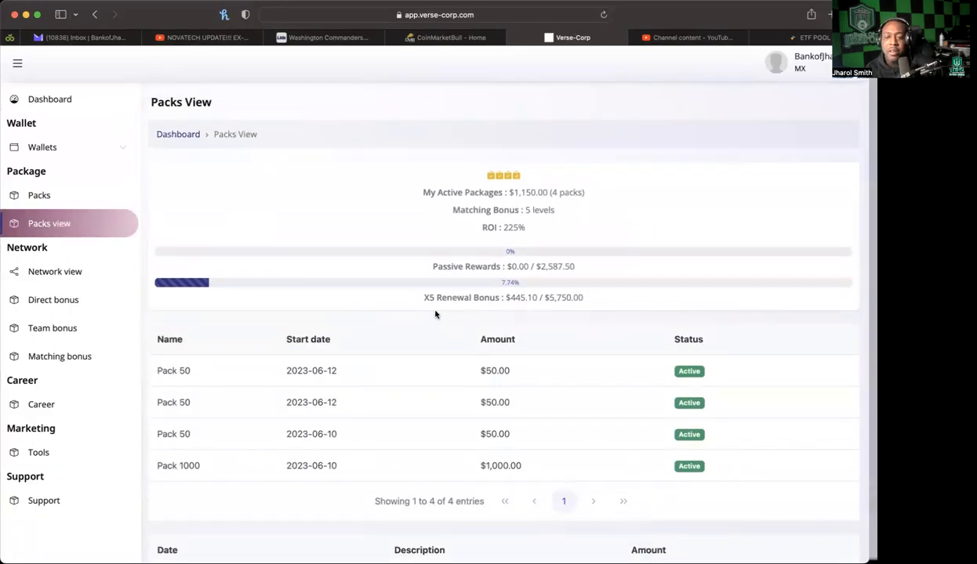
pyautogui.scroll(-3)
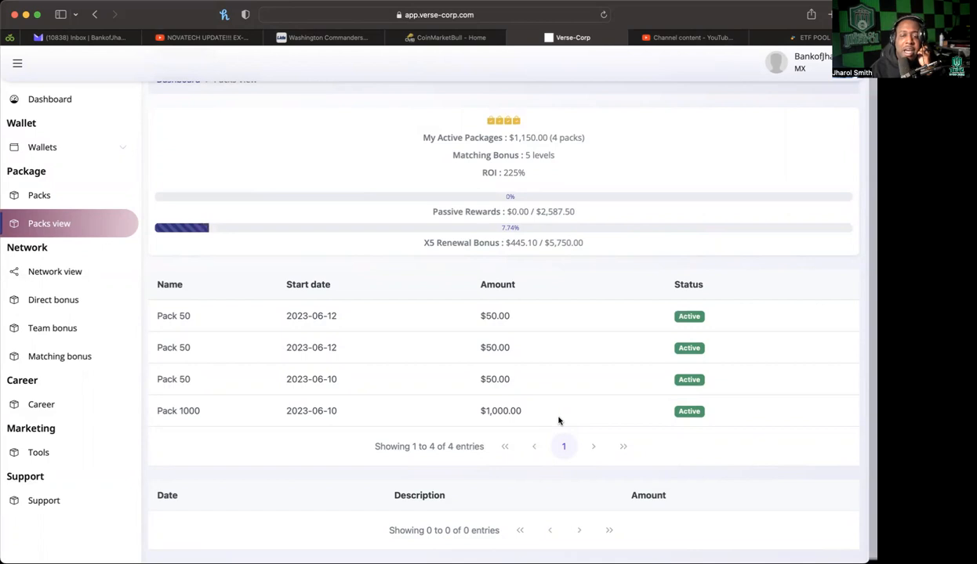
pyautogui.moveTo(546, 381)
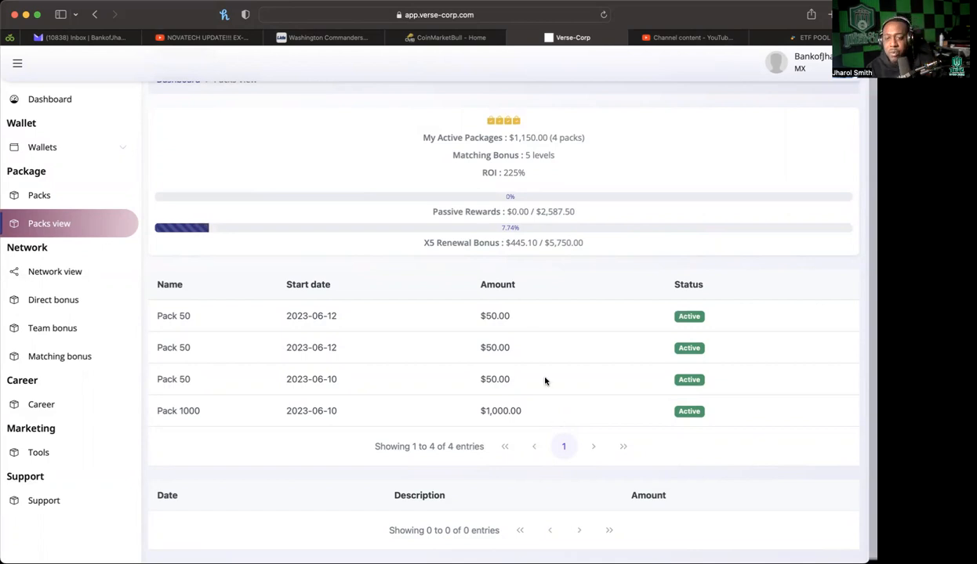
pyautogui.moveTo(401, 232)
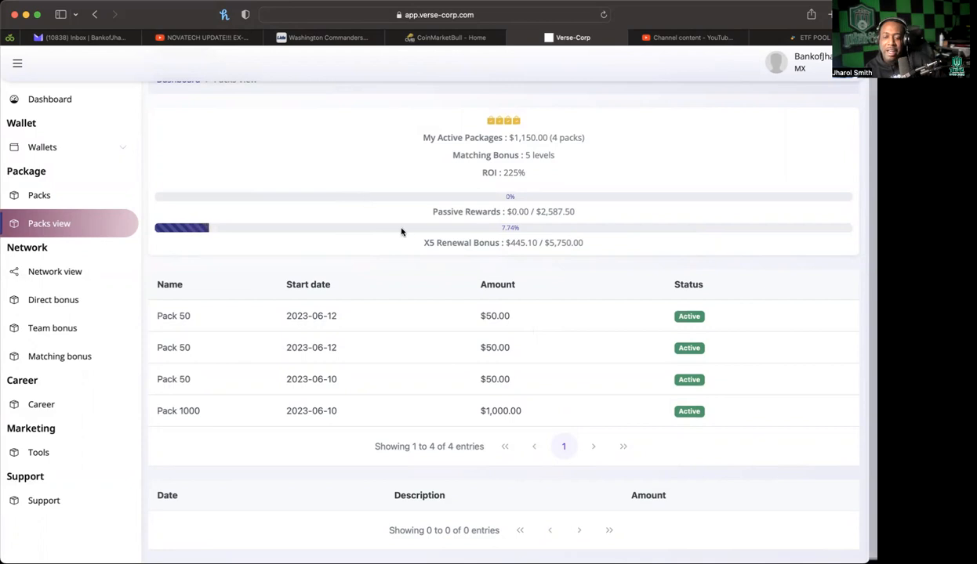
pyautogui.moveTo(351, 364)
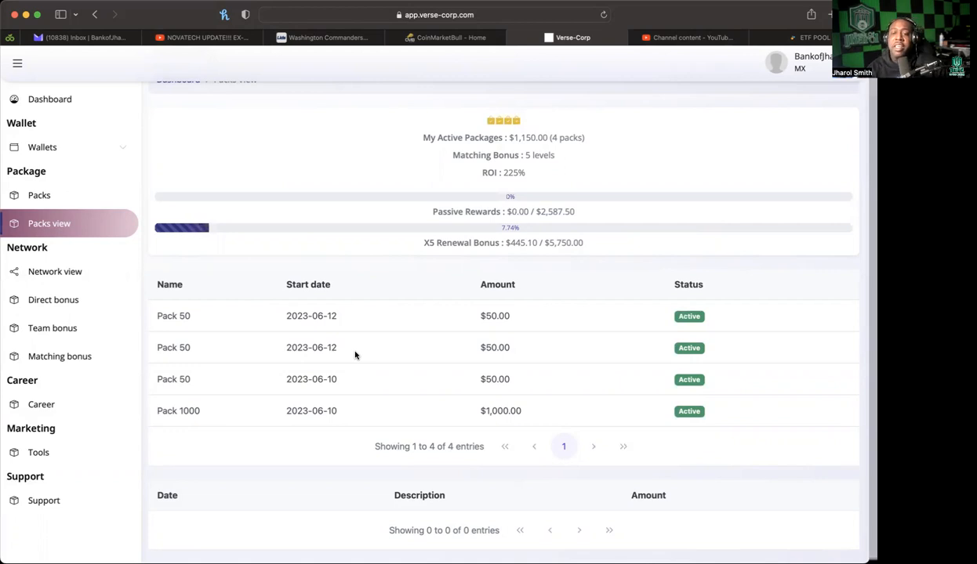
pyautogui.click(50, 98)
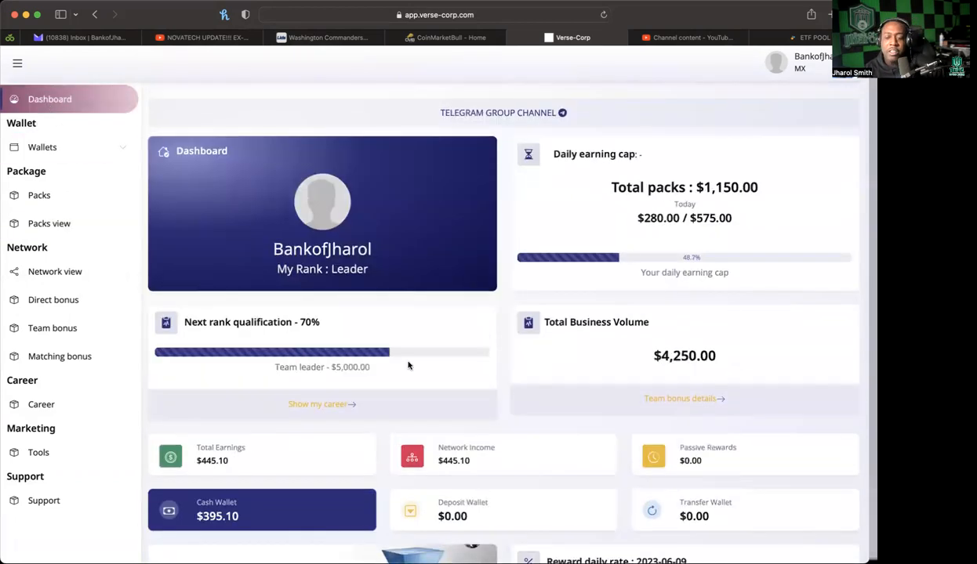
pyautogui.scroll(-3)
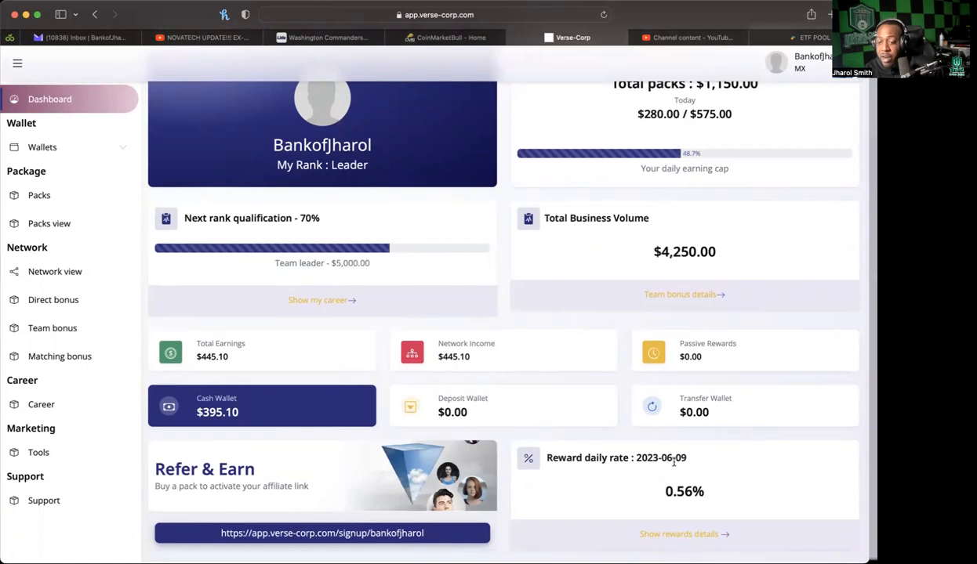
pyautogui.moveTo(682, 539)
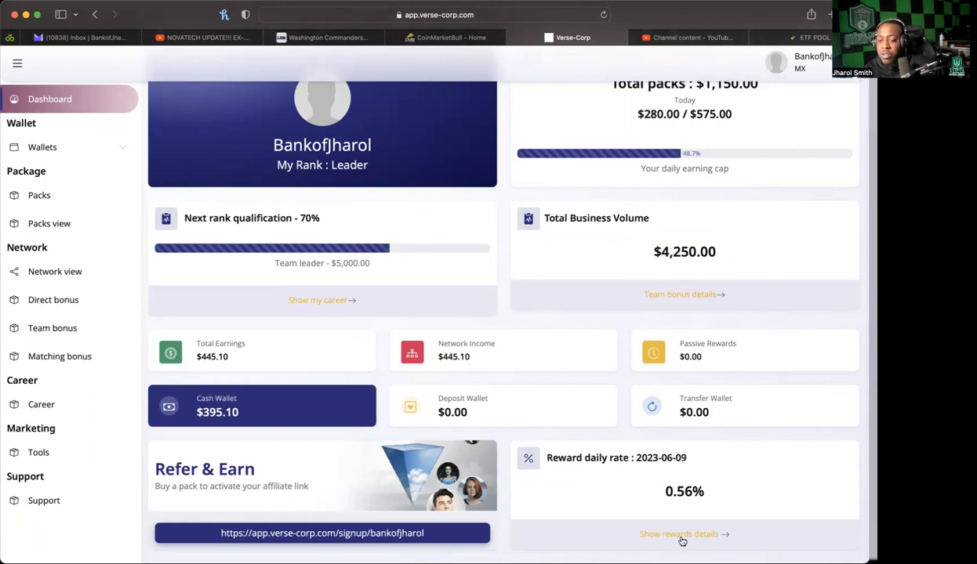
pyautogui.click(49, 223)
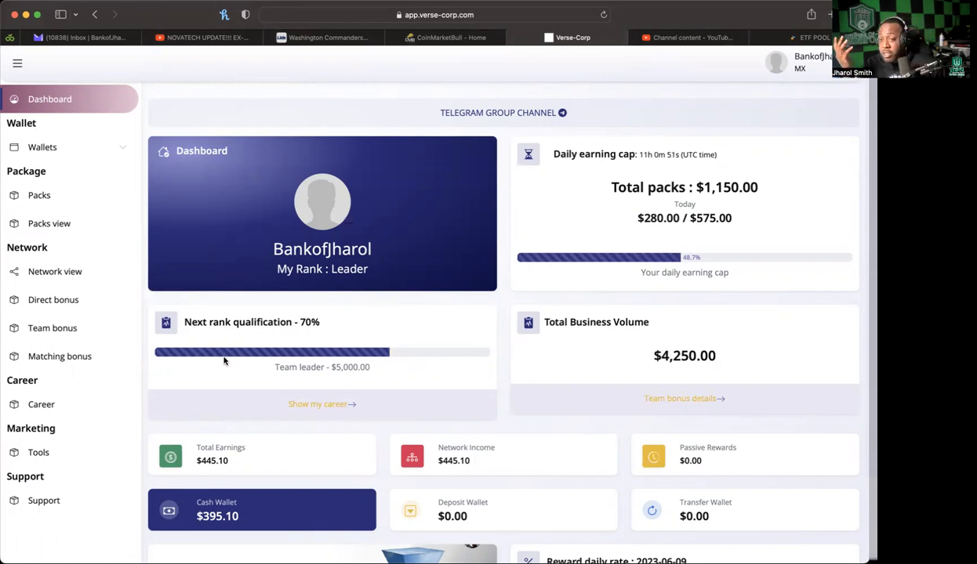
pyautogui.moveTo(376, 458)
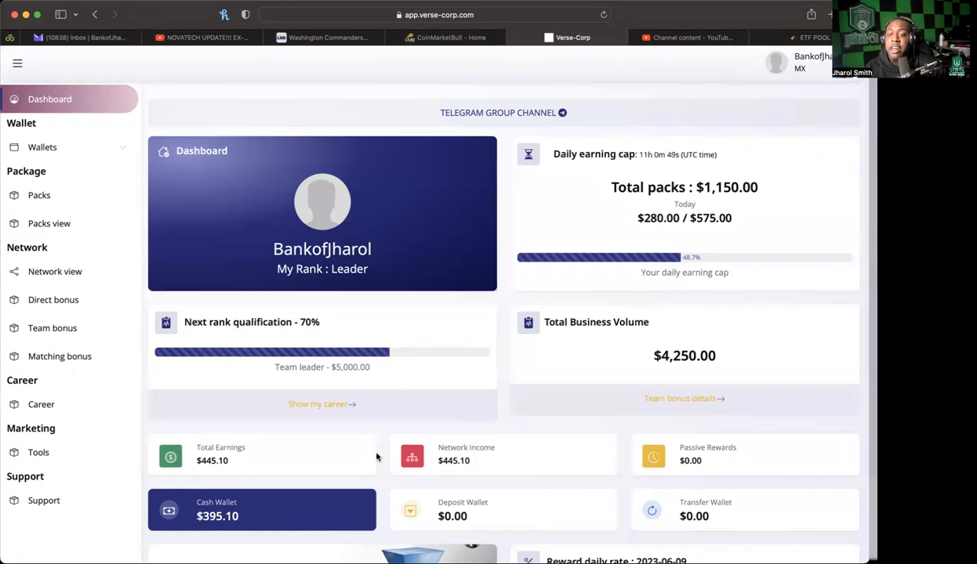
pyautogui.moveTo(483, 156)
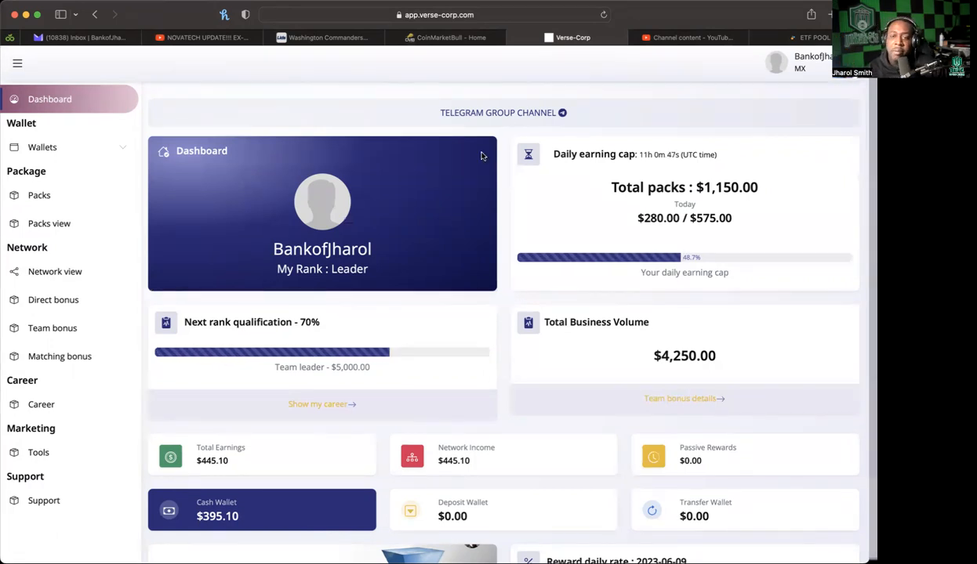
# Follow the dashboard's Telegram link to the Verse Network Official Channel preview.
pyautogui.click(502, 113)
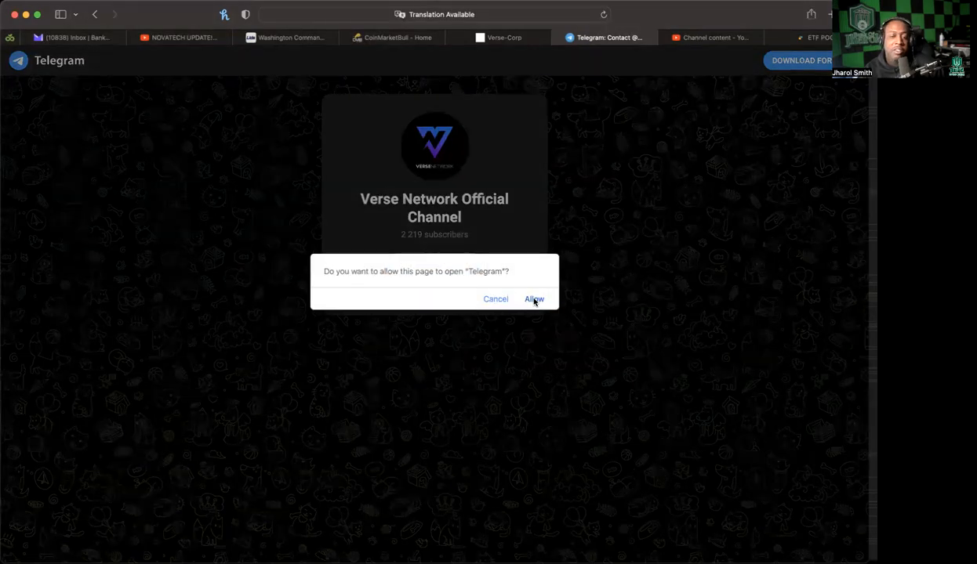
pyautogui.moveTo(373, 392)
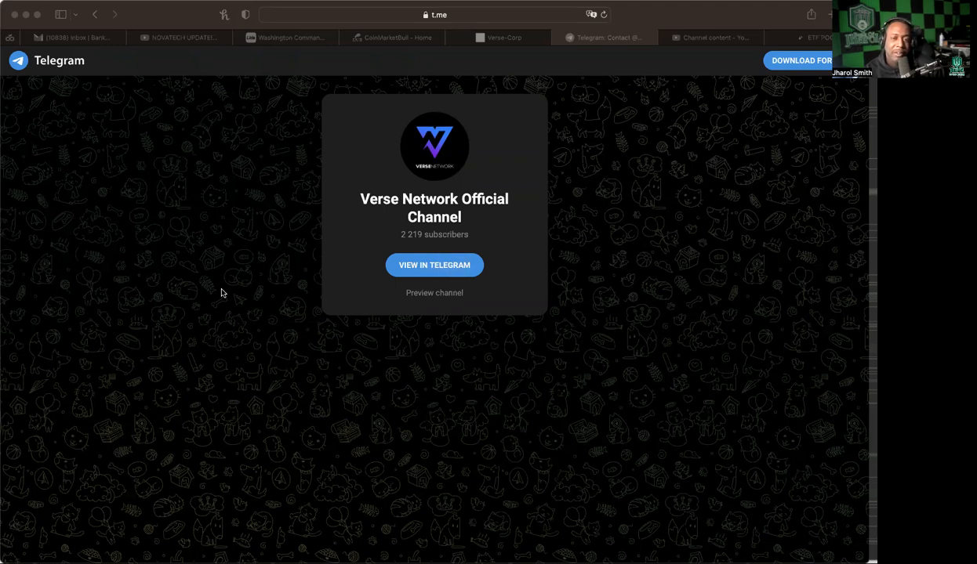
pyautogui.moveTo(276, 351)
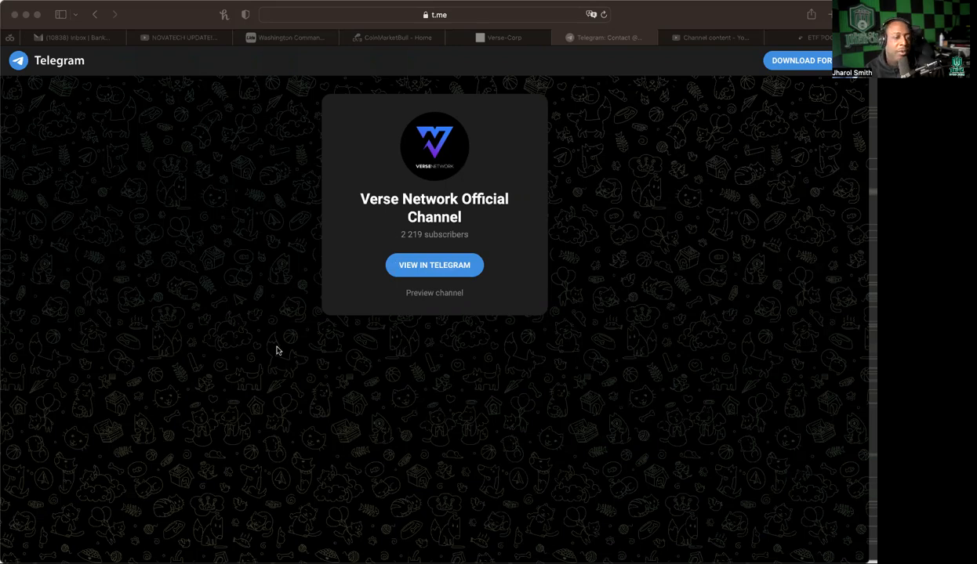
pyautogui.moveTo(426, 224)
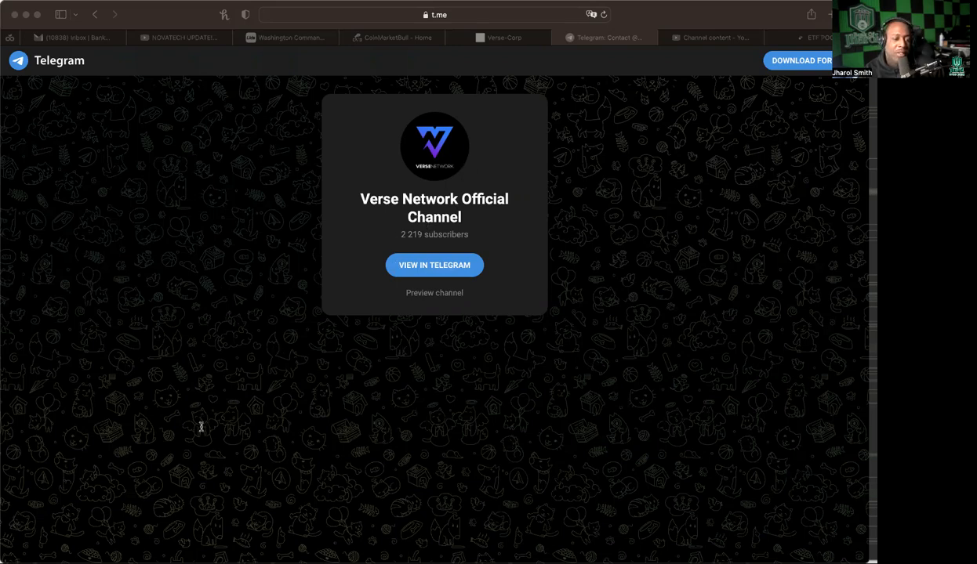
pyautogui.moveTo(153, 383)
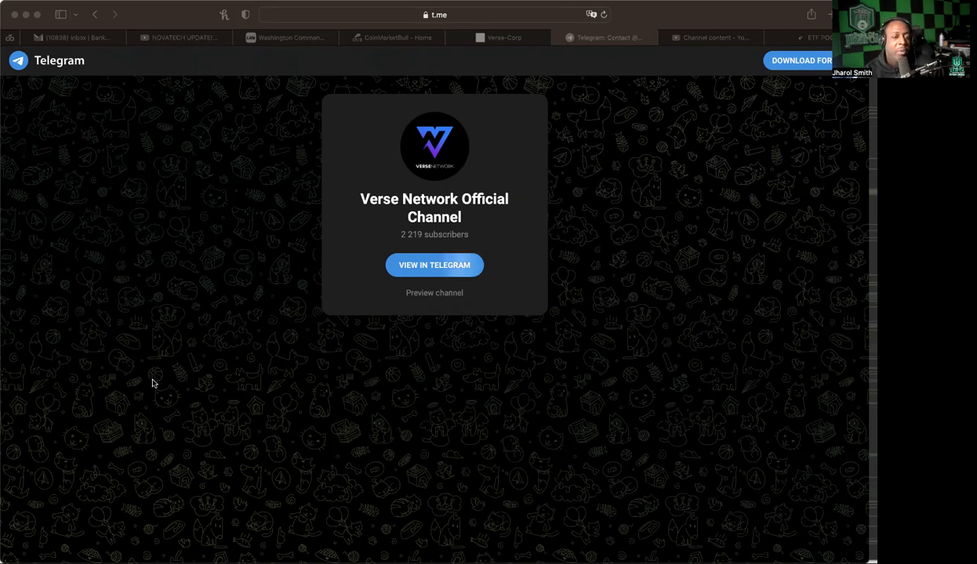
pyautogui.moveTo(104, 420)
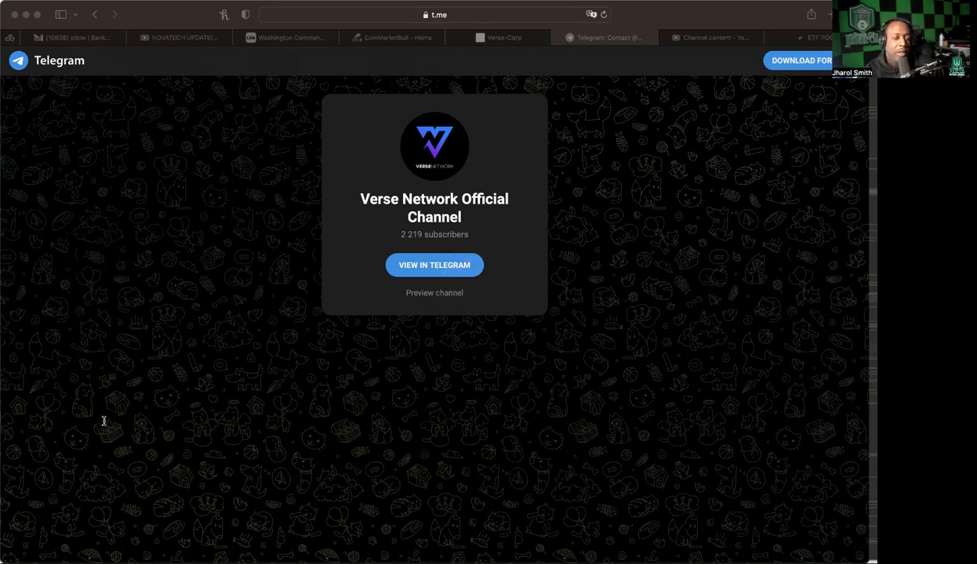
pyautogui.moveTo(210, 449)
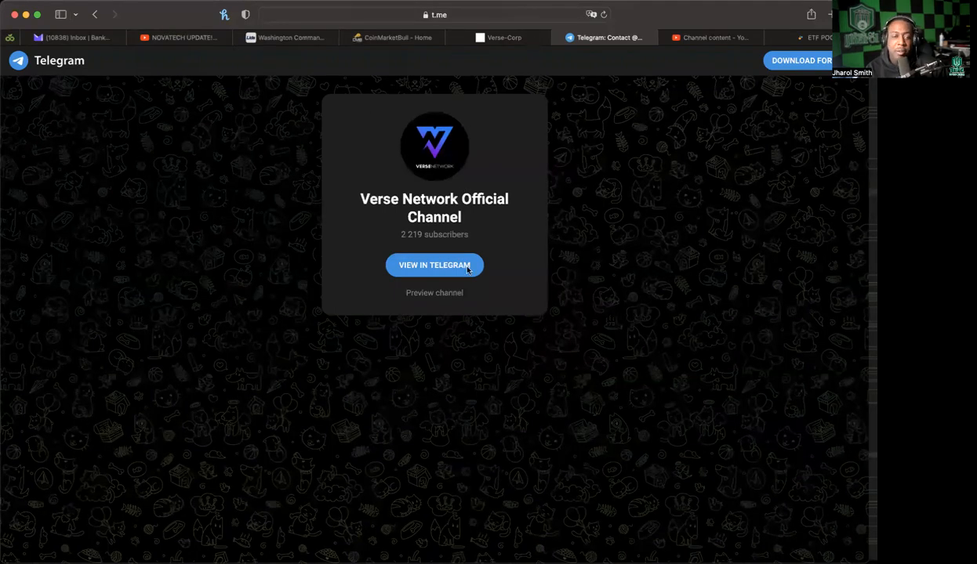
# Switch back to Verse-Corp and head to Wallet > Withdraw, landing on the Profile page.
pyautogui.click(505, 37)
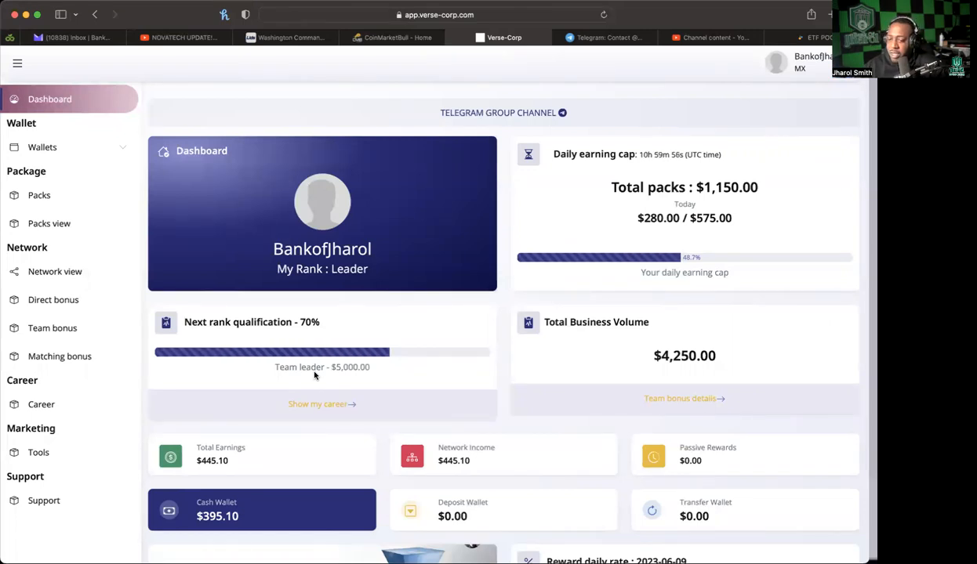
pyautogui.scroll(-3)
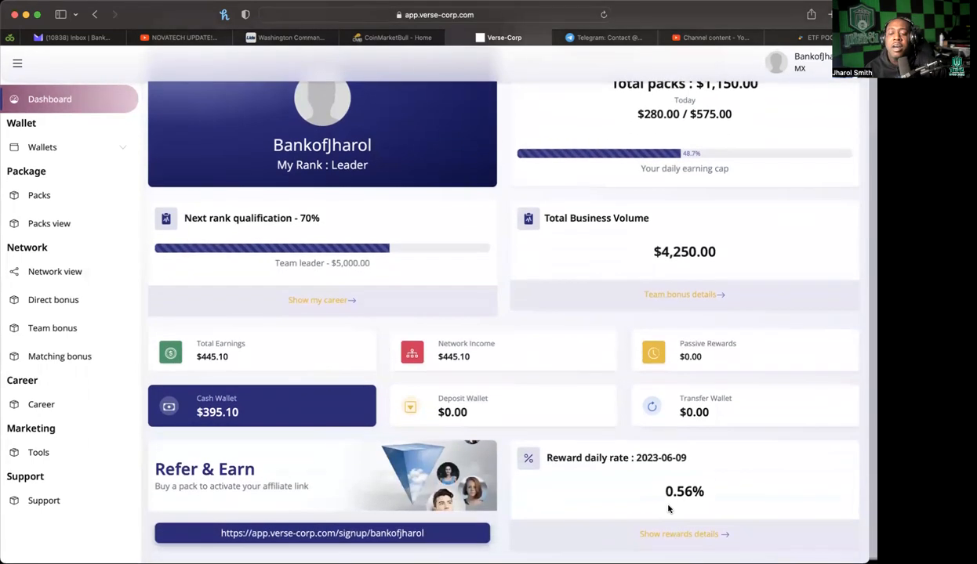
pyautogui.moveTo(650, 468)
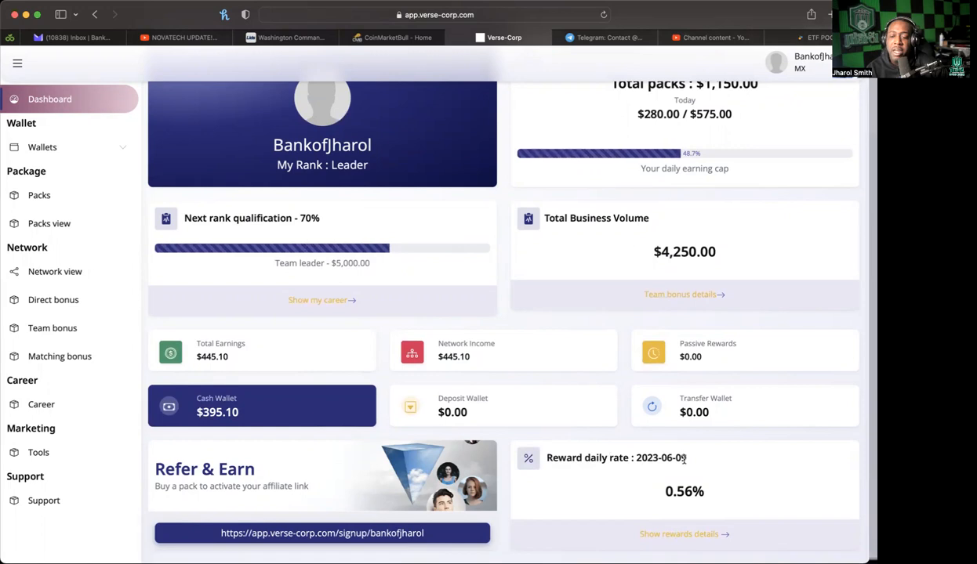
pyautogui.moveTo(263, 370)
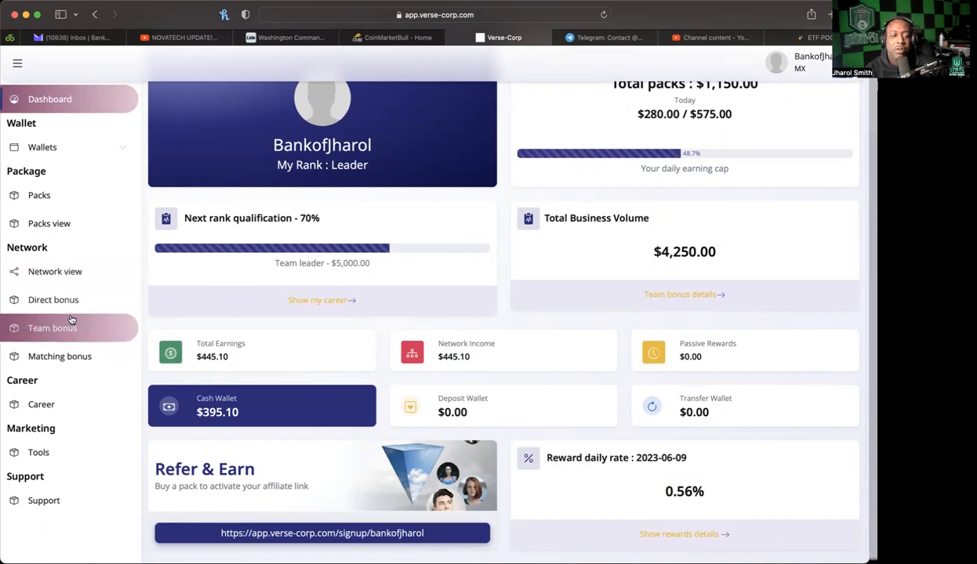
pyautogui.click(42, 148)
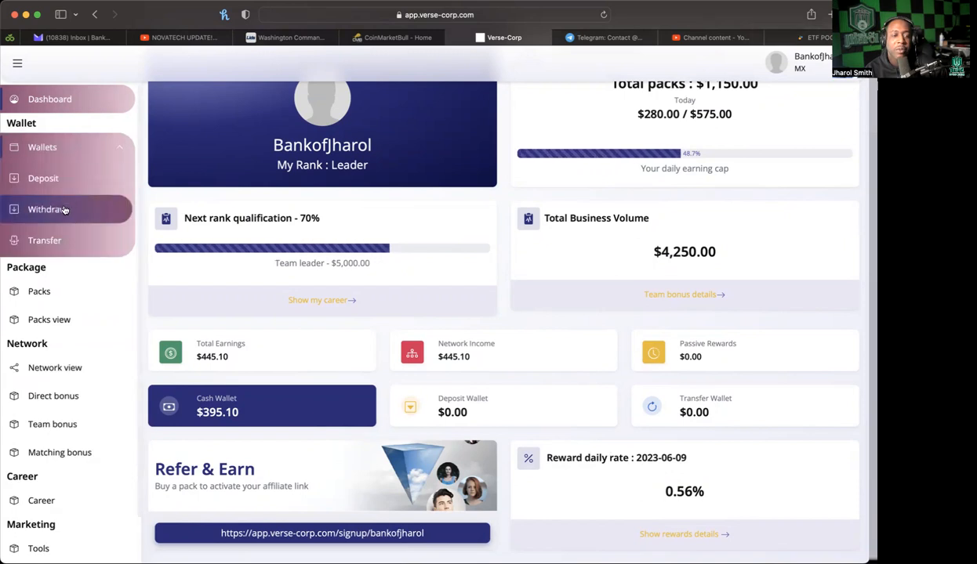
pyautogui.click(51, 210)
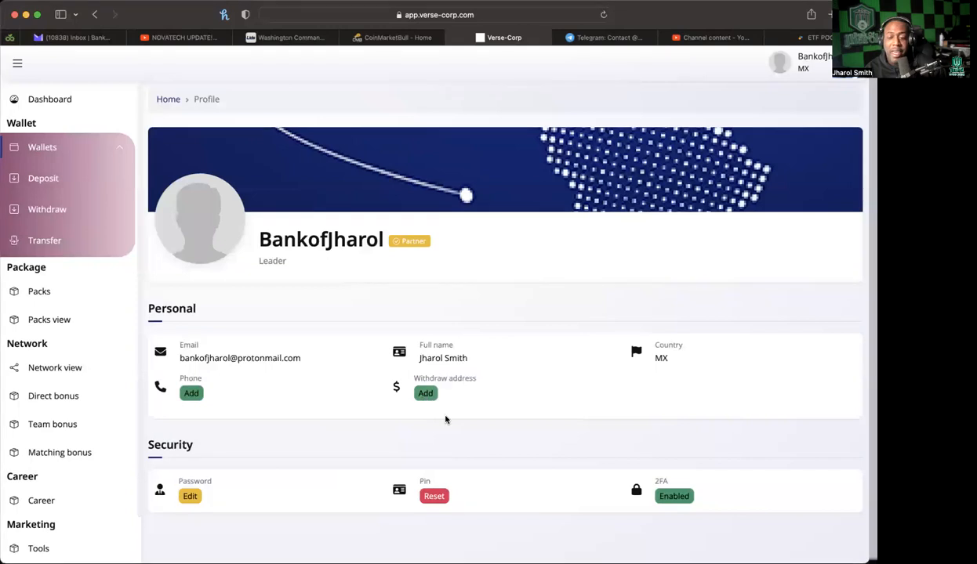
pyautogui.moveTo(523, 393)
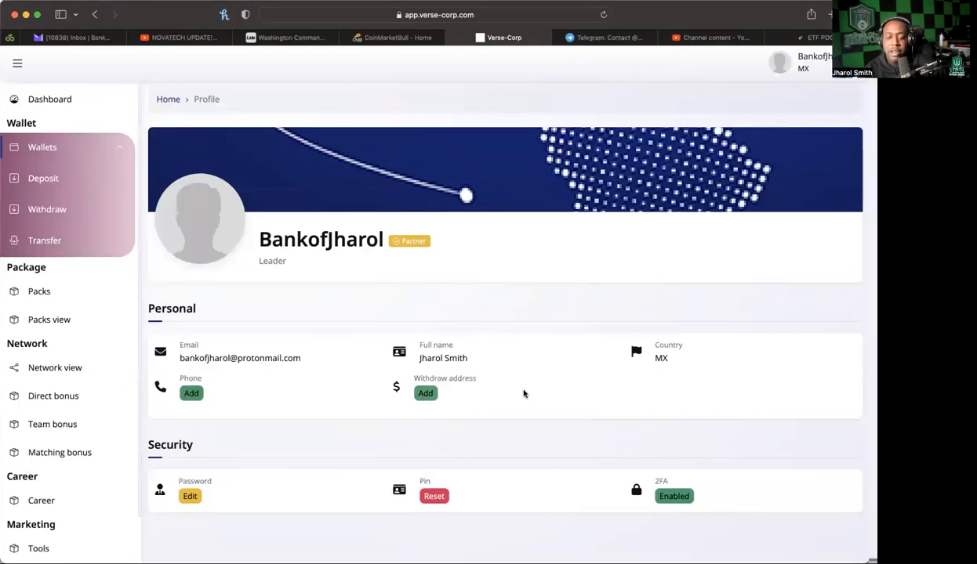
# Paste and save the copied USDT-TRC20 wallet address as the withdraw address.
pyautogui.click(425, 392)
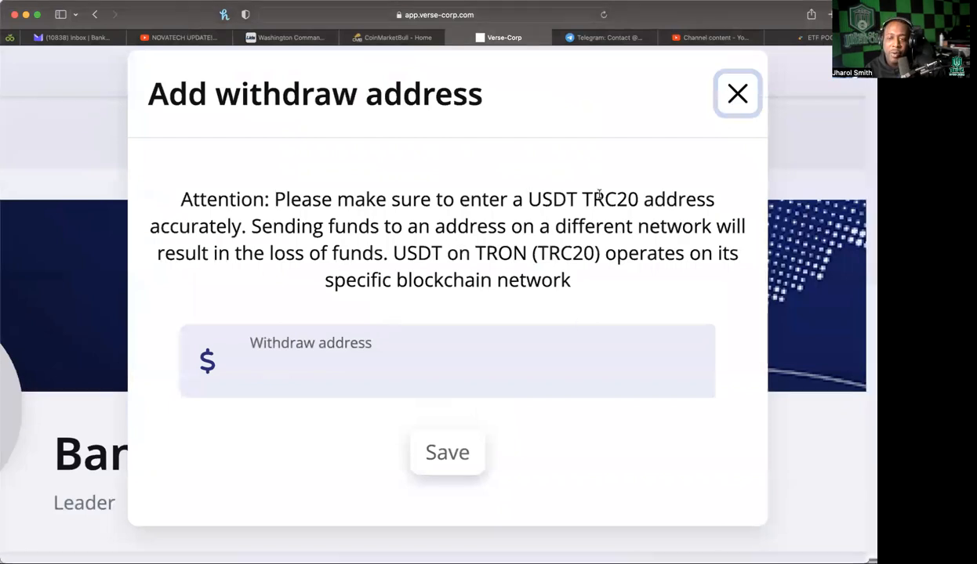
pyautogui.moveTo(307, 219)
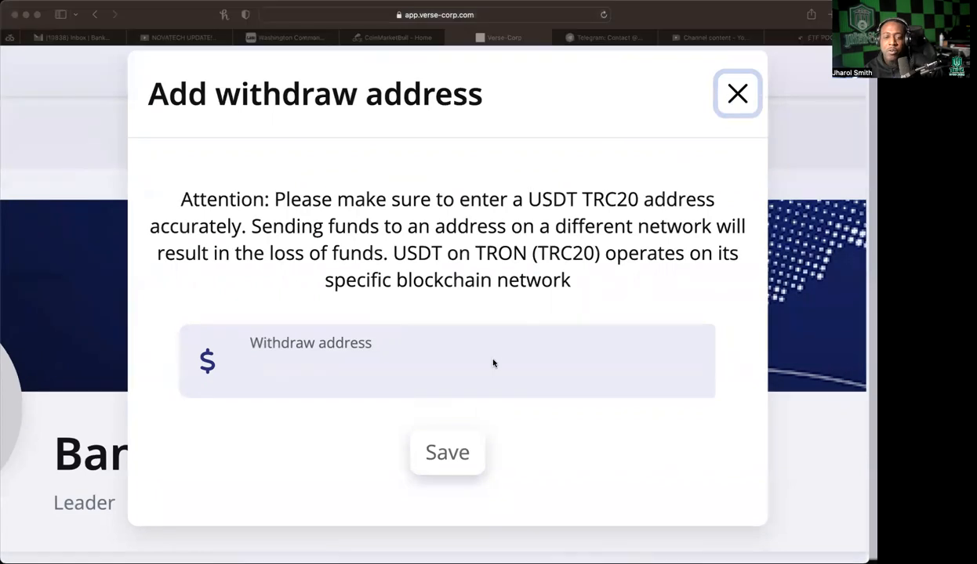
pyautogui.moveTo(355, 122)
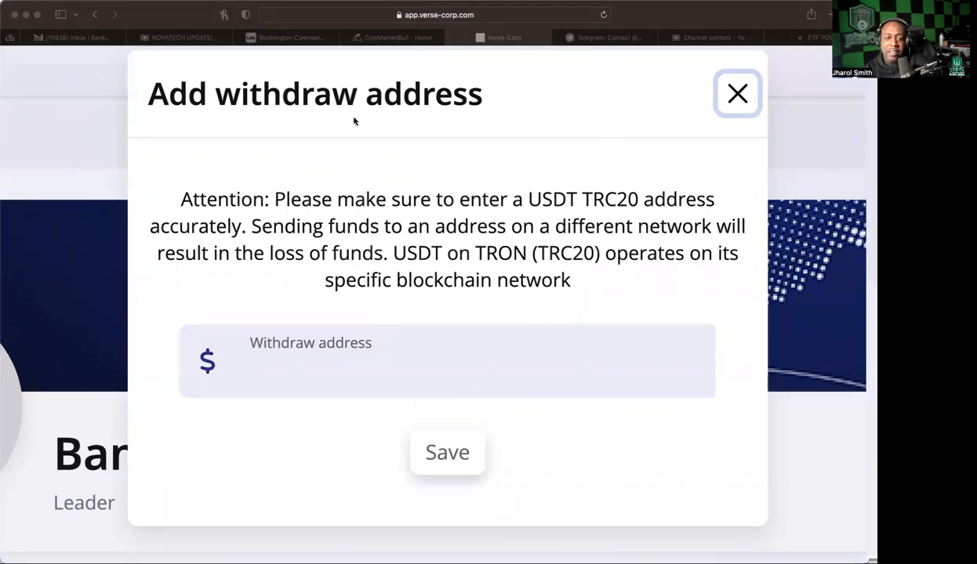
pyautogui.moveTo(213, 186)
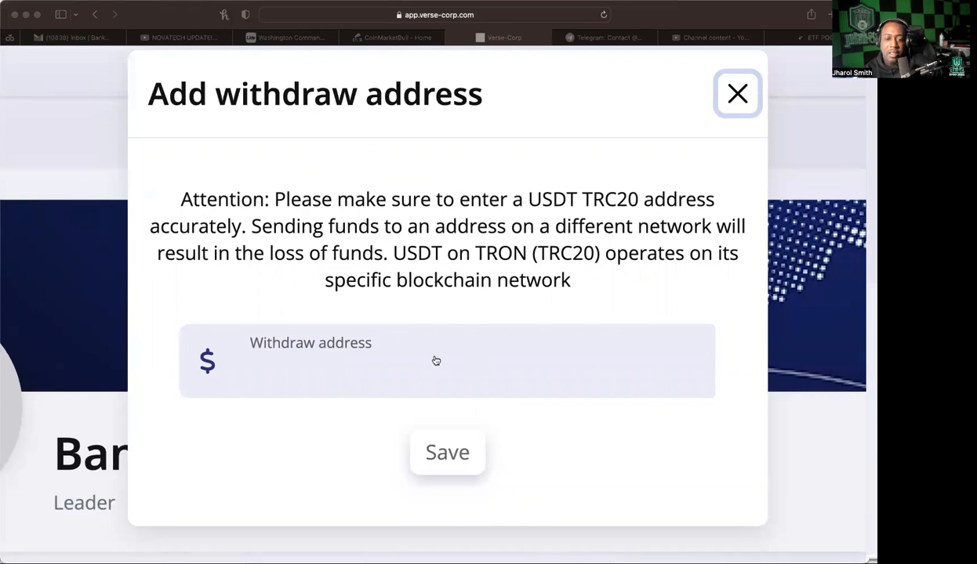
pyautogui.moveTo(539, 401)
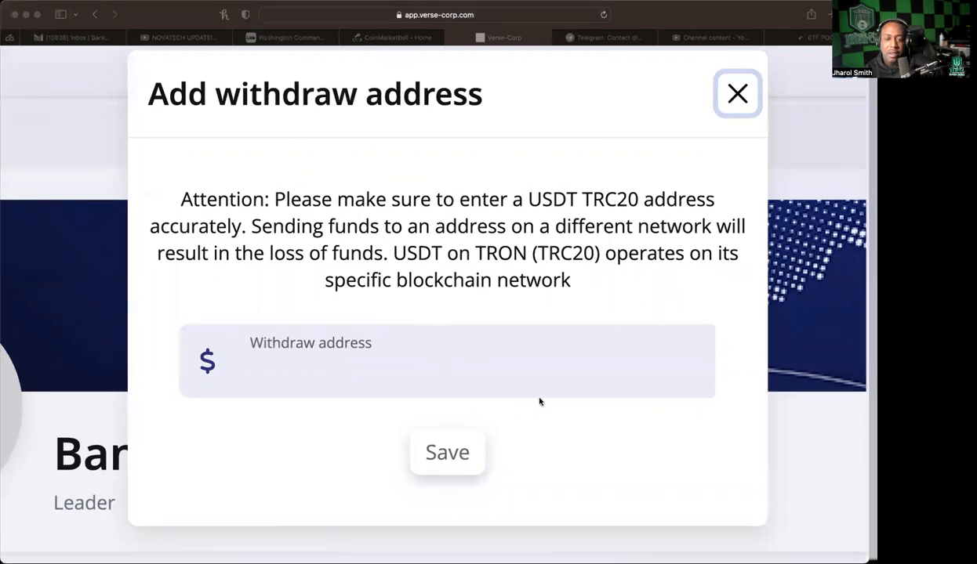
pyautogui.moveTo(635, 95)
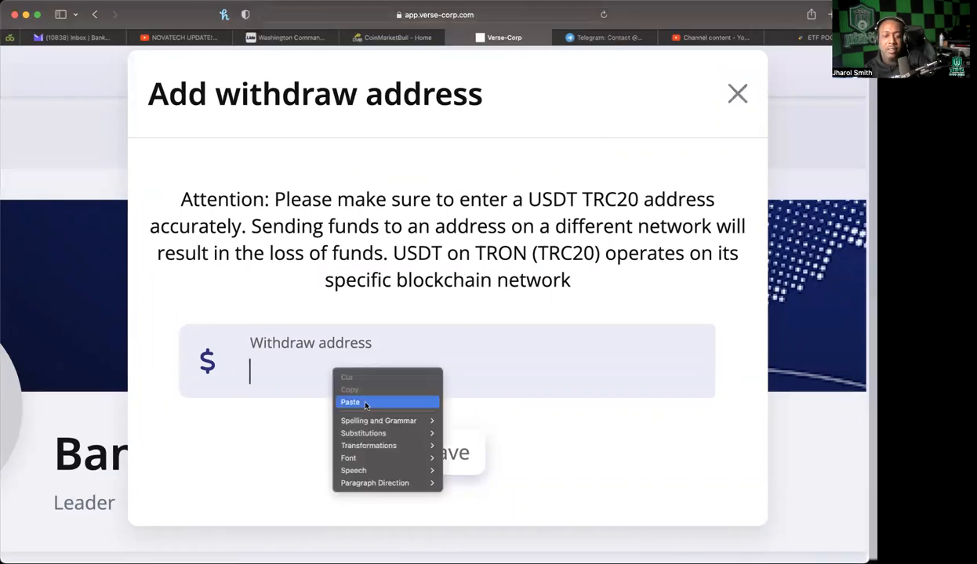
pyautogui.click(349, 401)
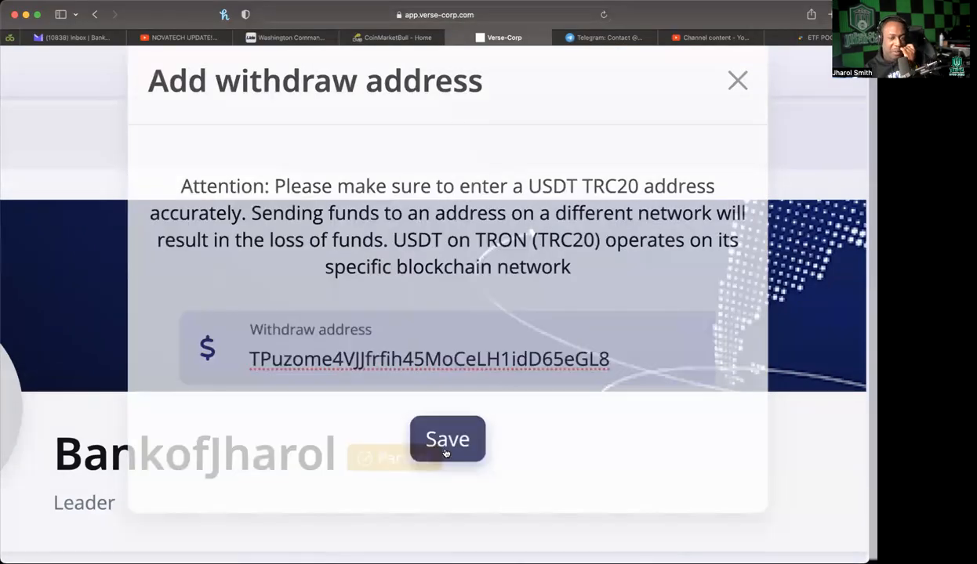
pyautogui.click(447, 439)
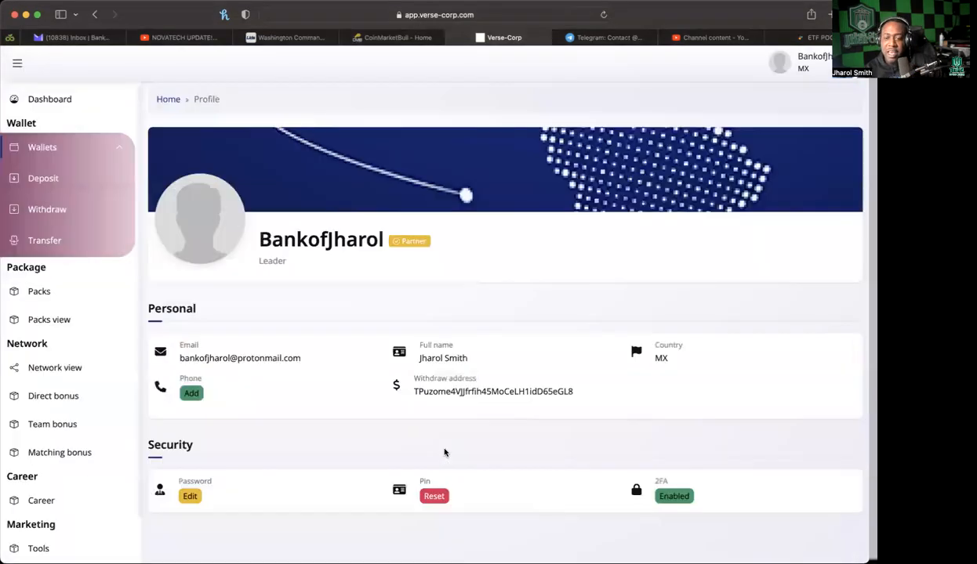
# Withdraw $395.10 from the Cash Wallet and confirm, leaving it Pending with a $0.00 balance.
pyautogui.click(47, 210)
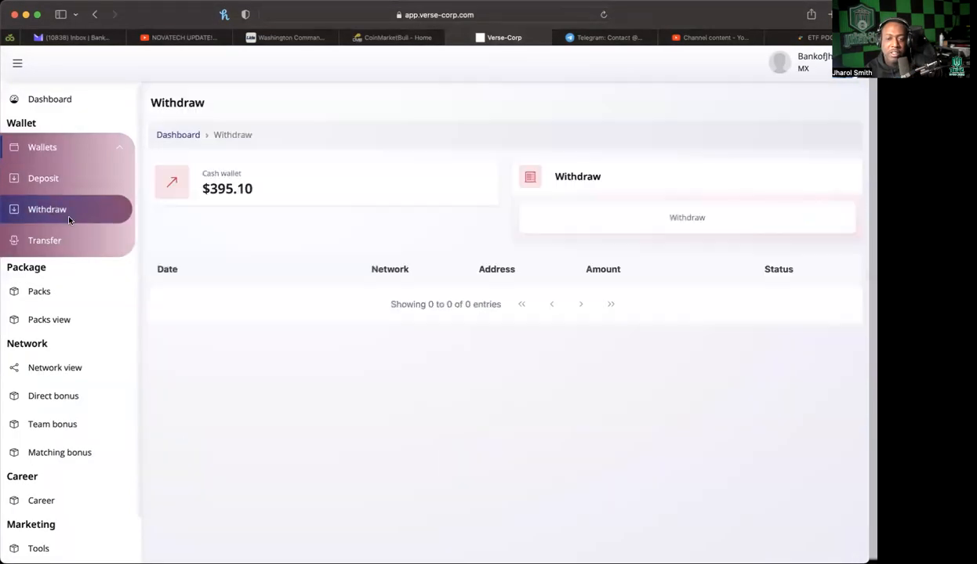
pyautogui.moveTo(321, 192)
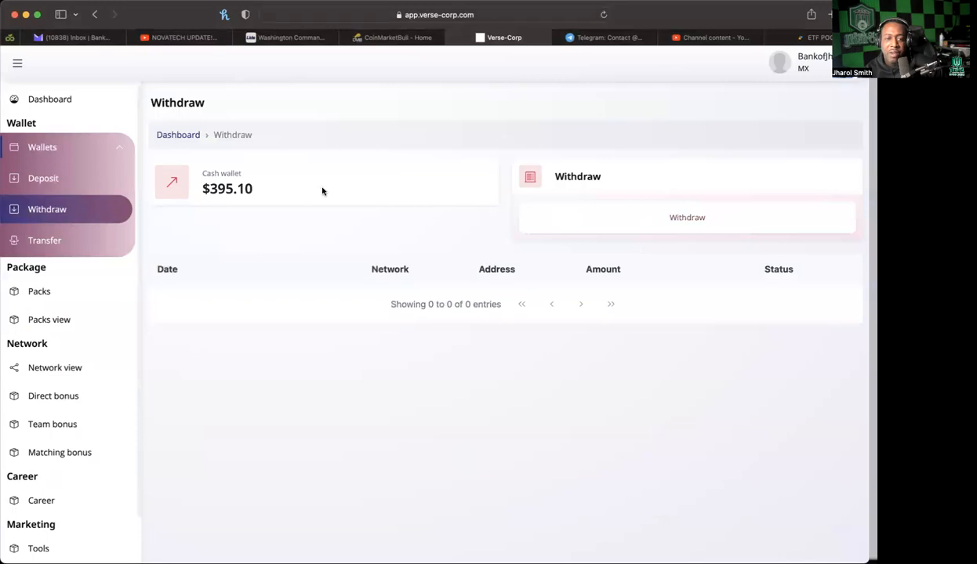
pyautogui.click(686, 217)
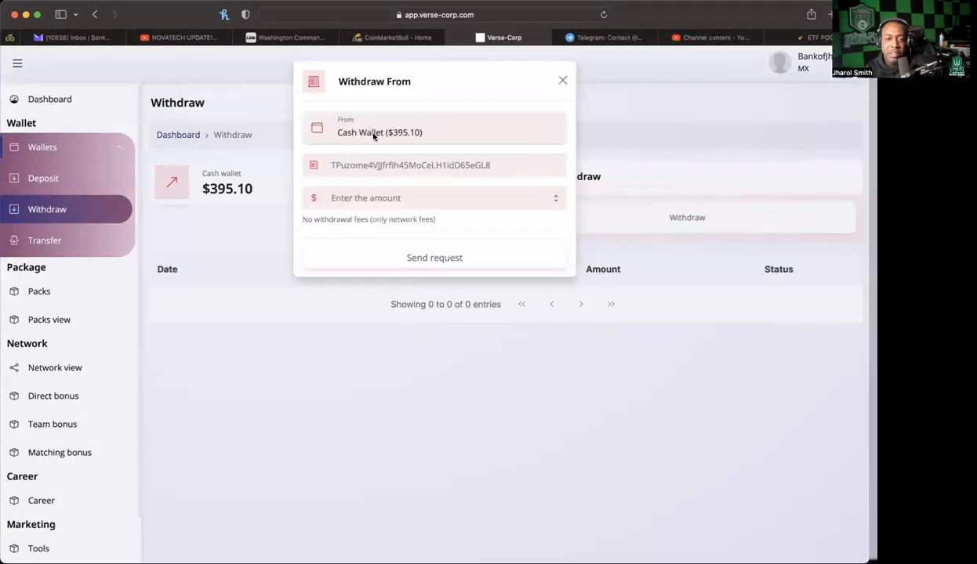
pyautogui.moveTo(395, 138)
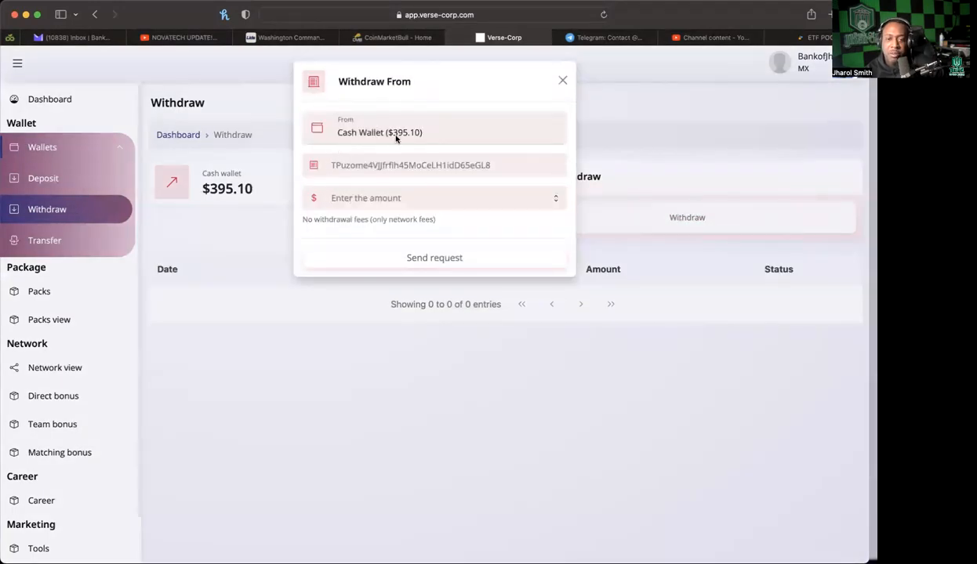
pyautogui.click(433, 131)
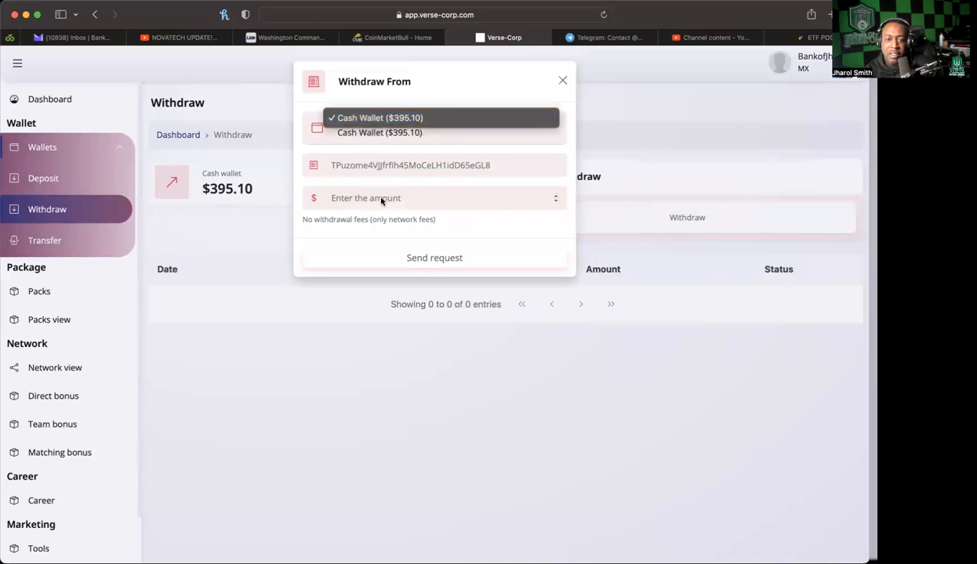
pyautogui.click(380, 118)
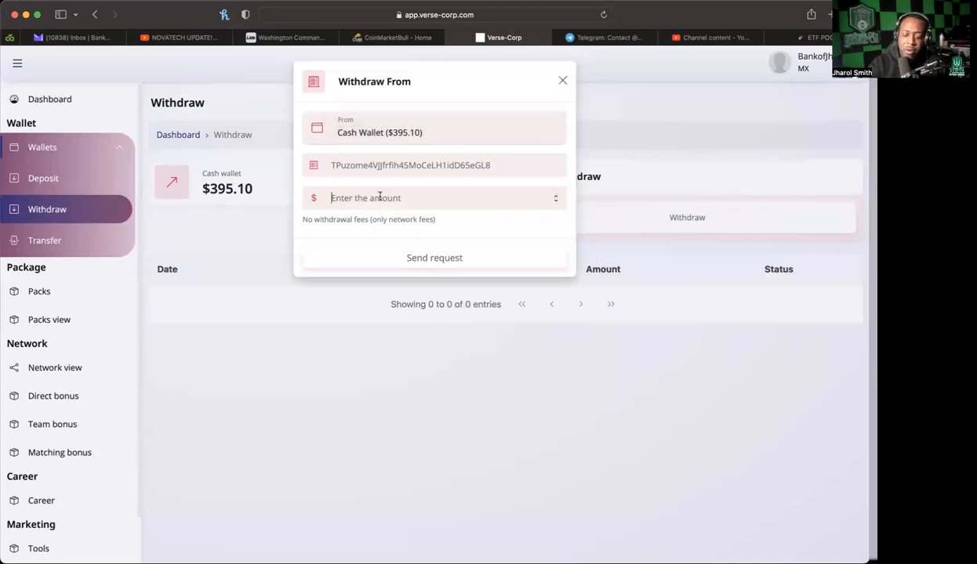
pyautogui.write('395.10')
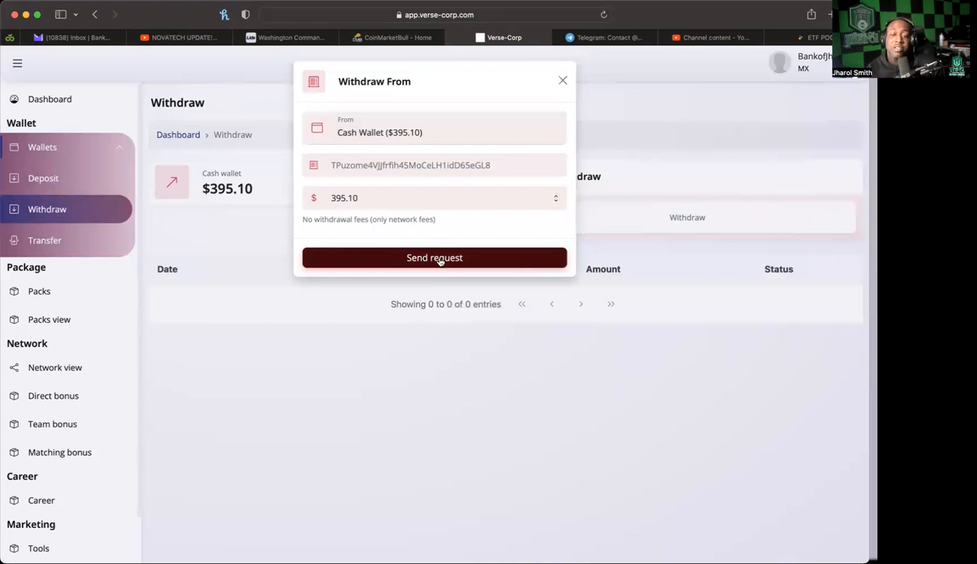
pyautogui.click(434, 257)
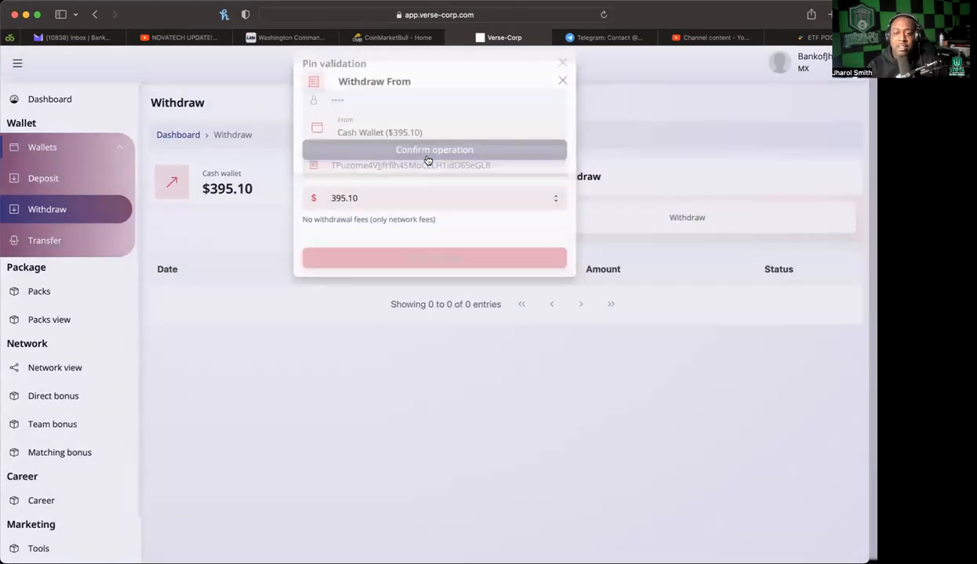
pyautogui.click(435, 151)
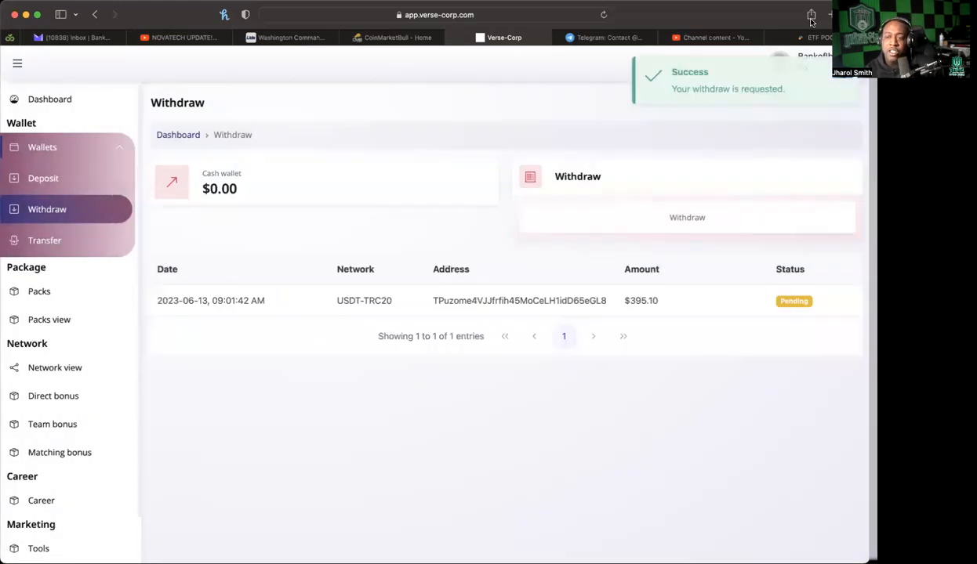